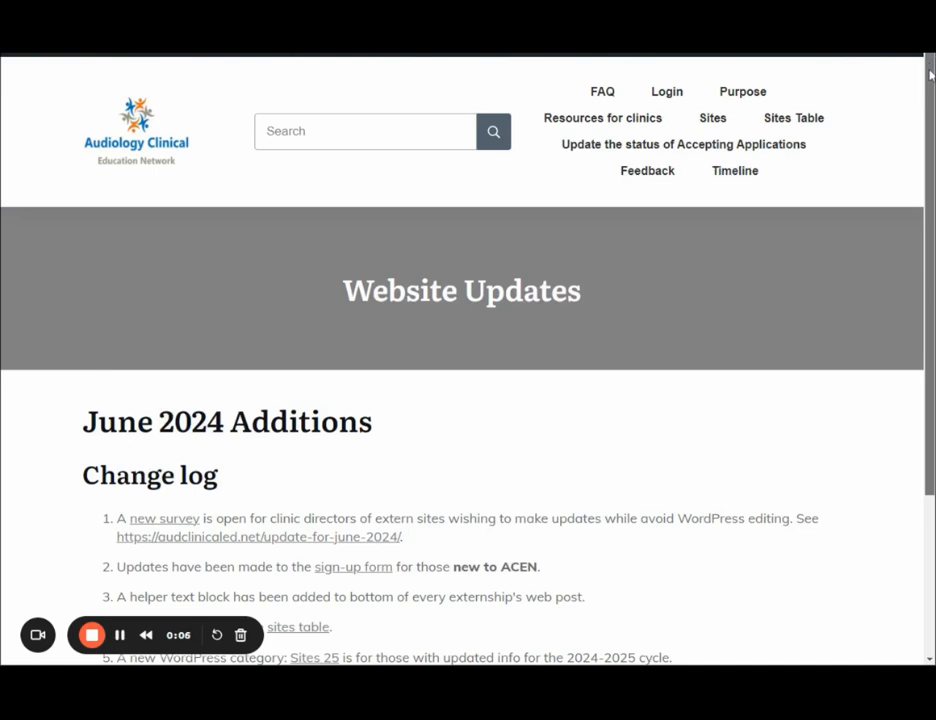
- Scroll through the post and review, then dismiss, the experience abbreviation list
scroll("down", 3)
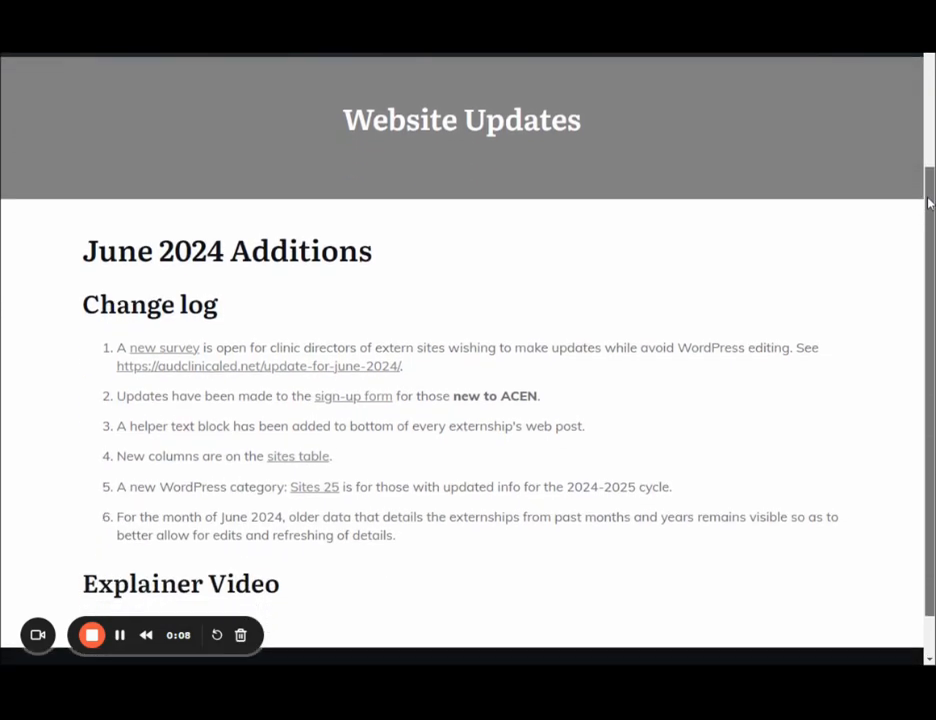
scroll("down", 3)
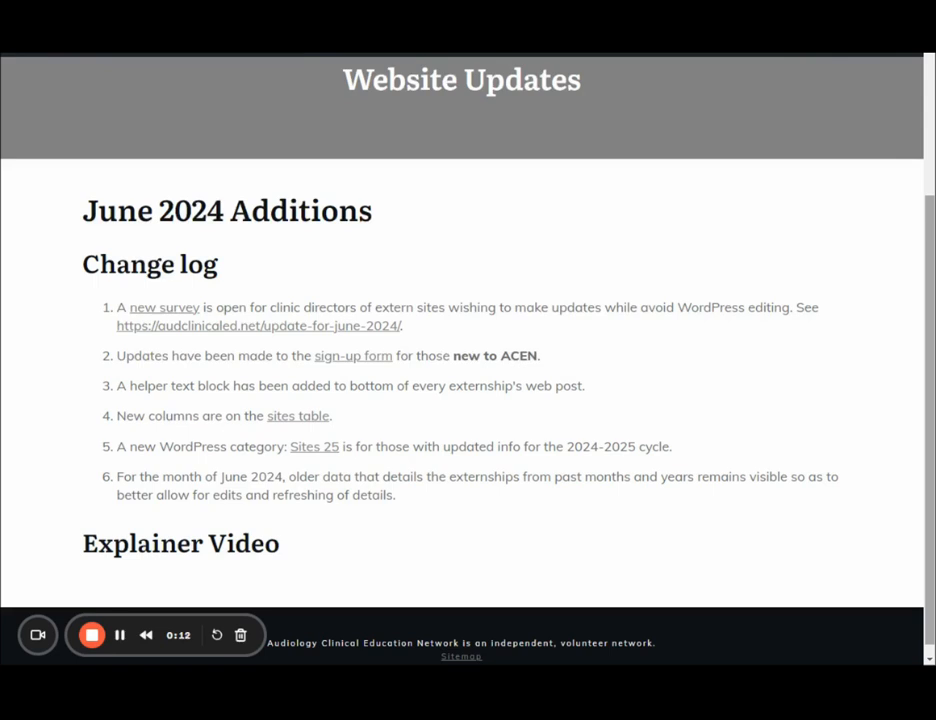
mouse_move(107, 297)
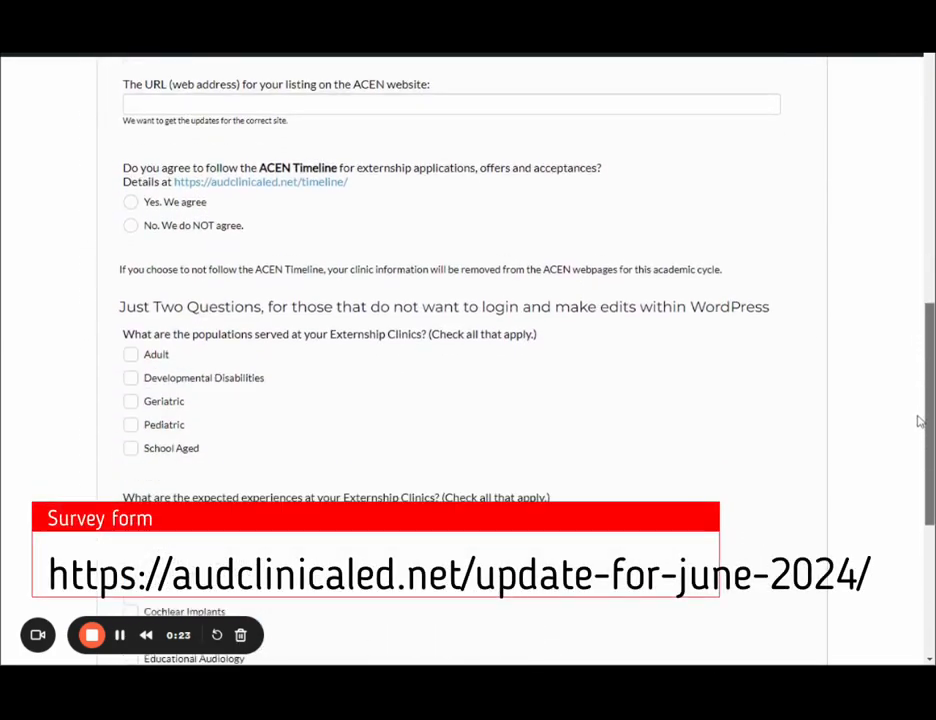
scroll("down", 3)
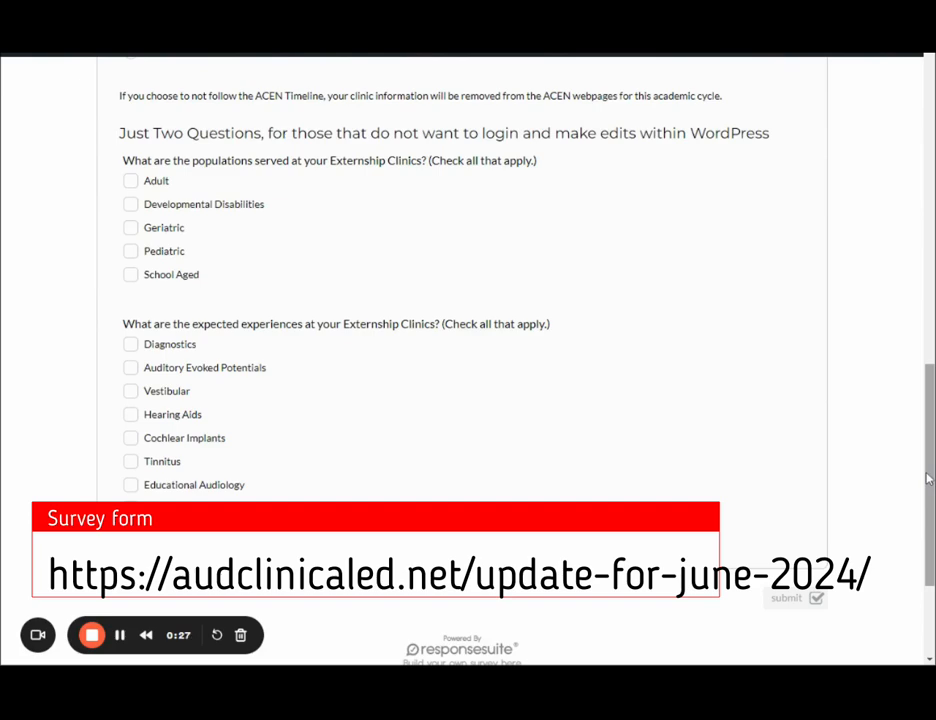
scroll("down", 3)
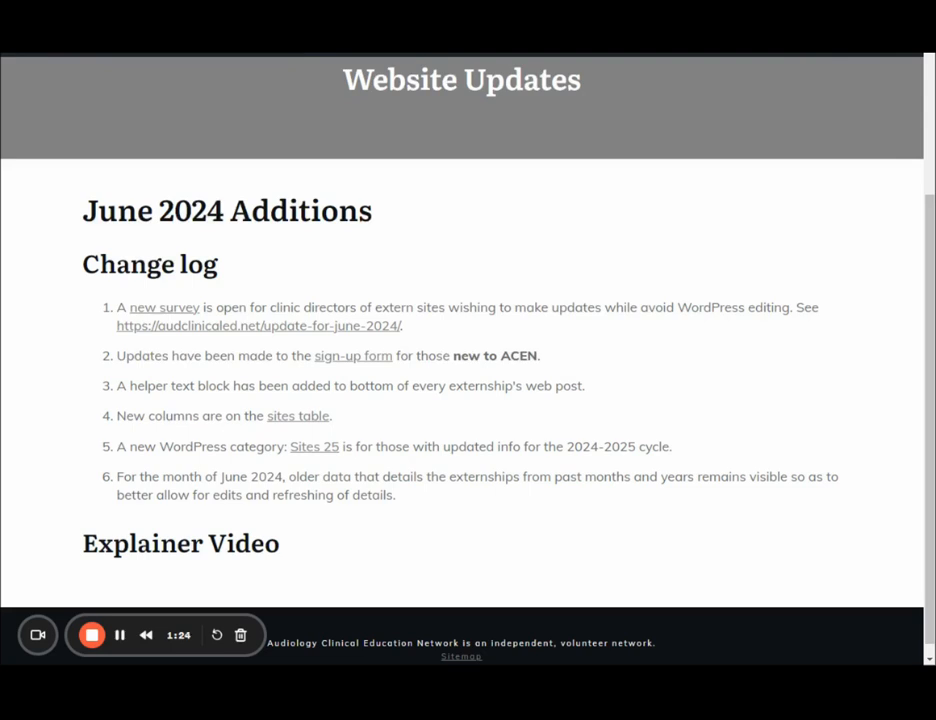
mouse_move(748, 411)
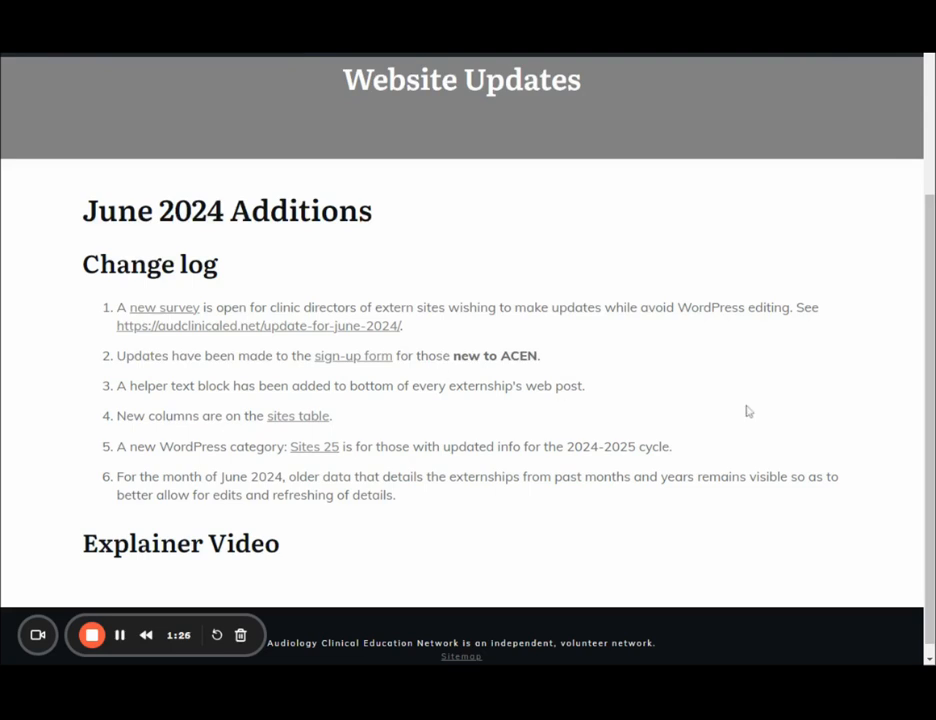
scroll("down", 3)
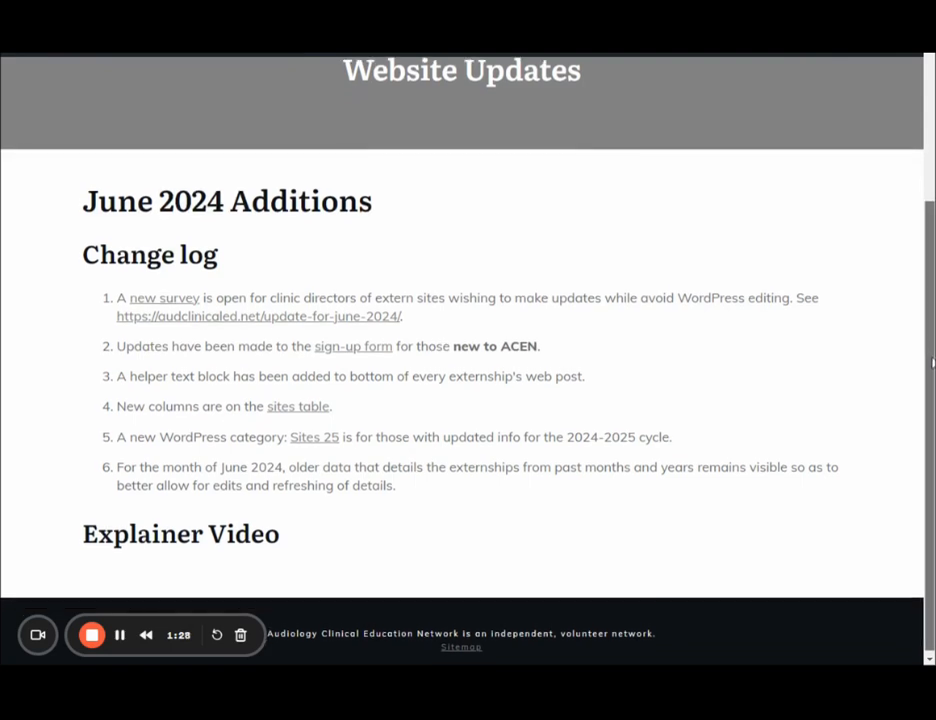
scroll("down", 3)
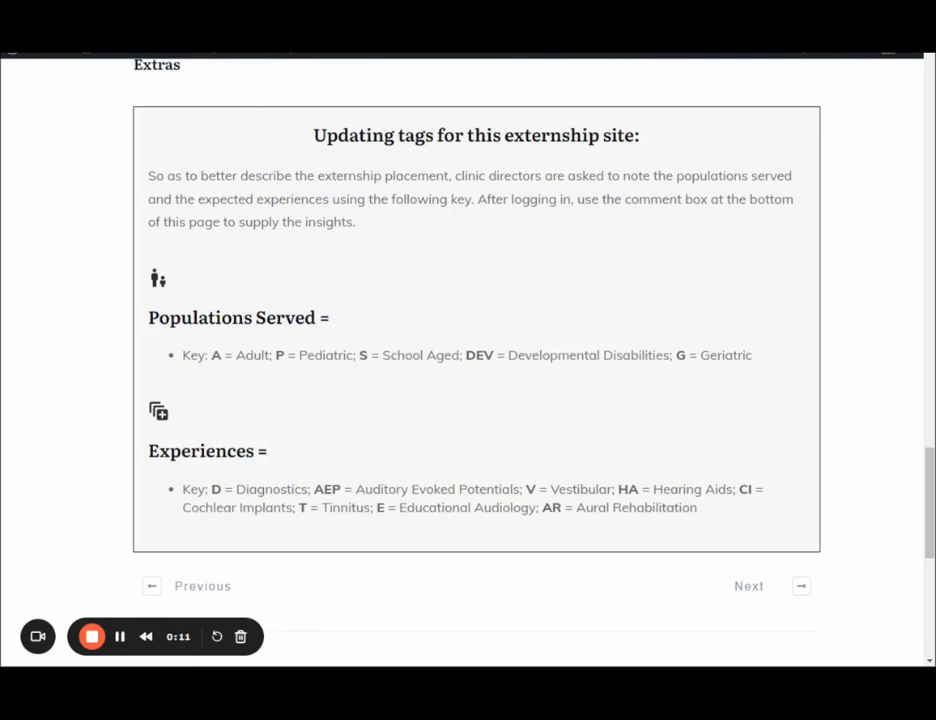
mouse_move(410, 222)
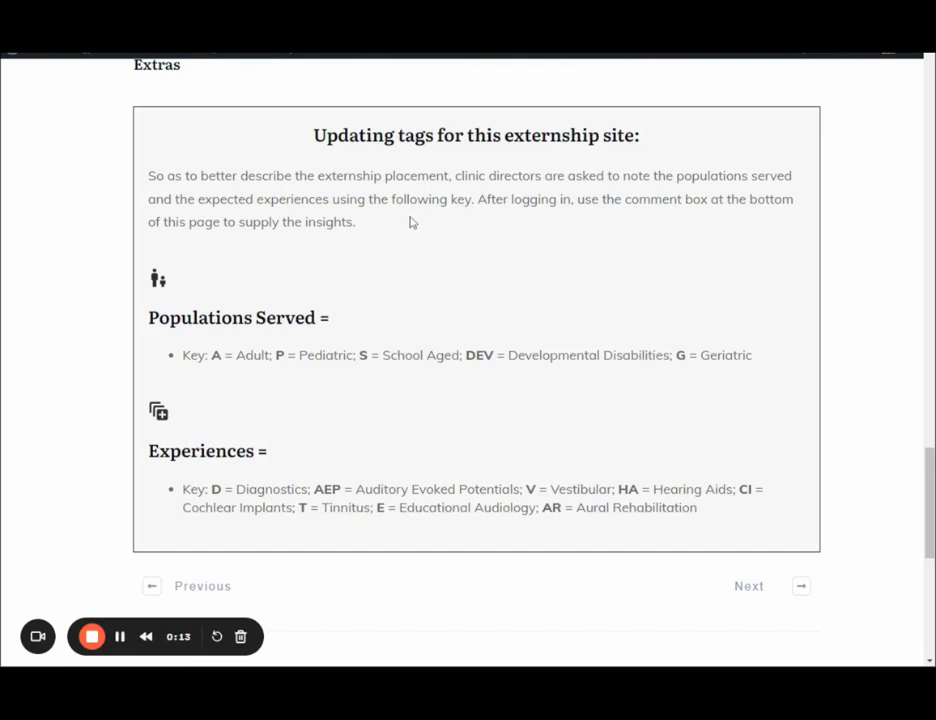
mouse_move(490, 222)
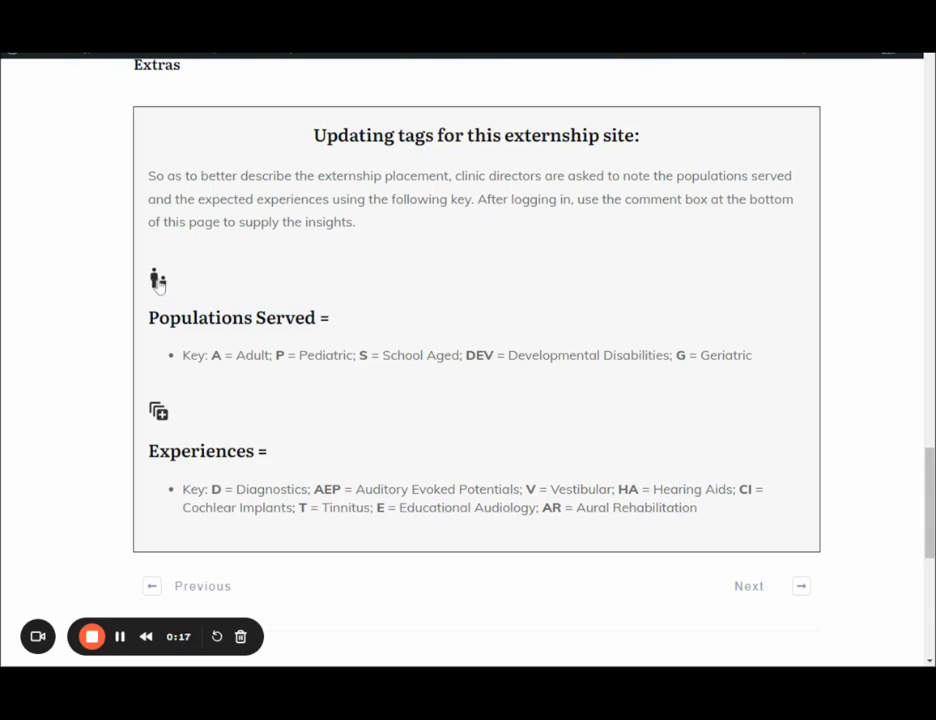
left_click(156, 278)
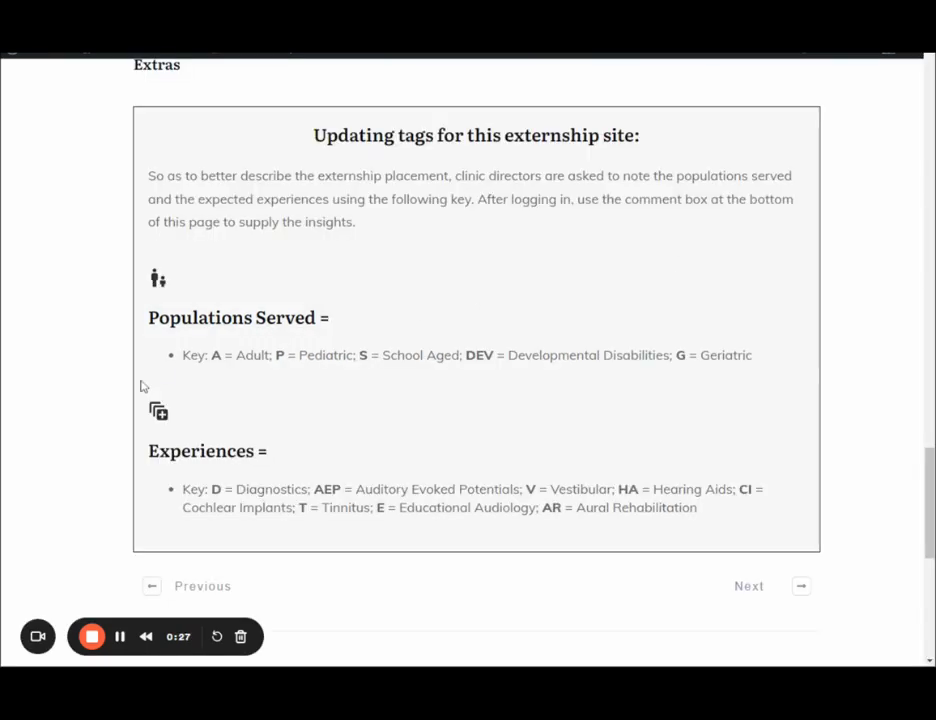
left_click(158, 411)
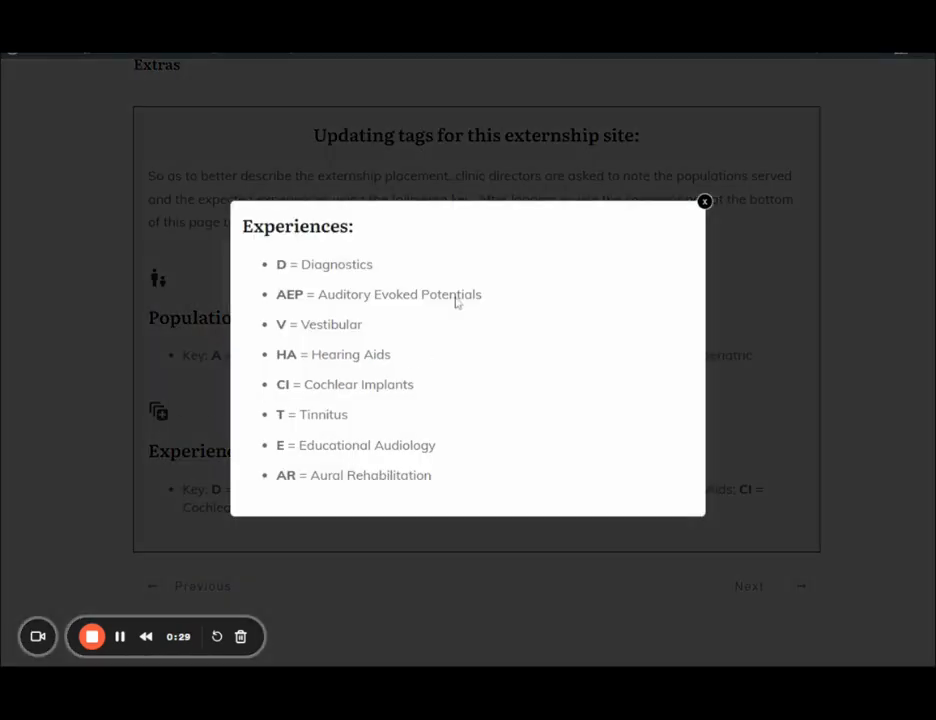
mouse_move(400, 259)
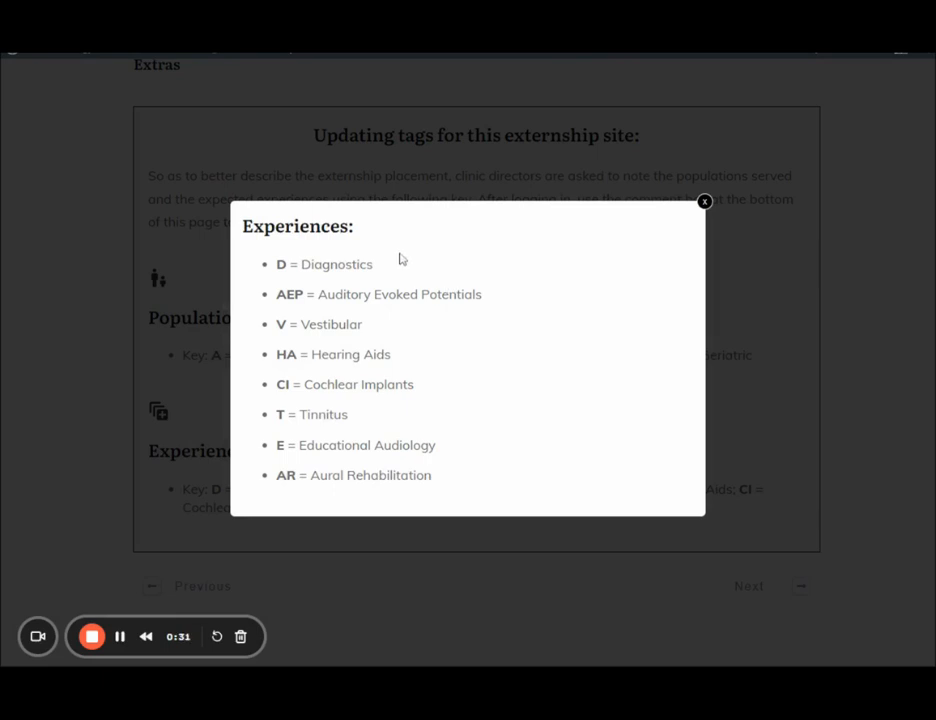
mouse_move(352, 313)
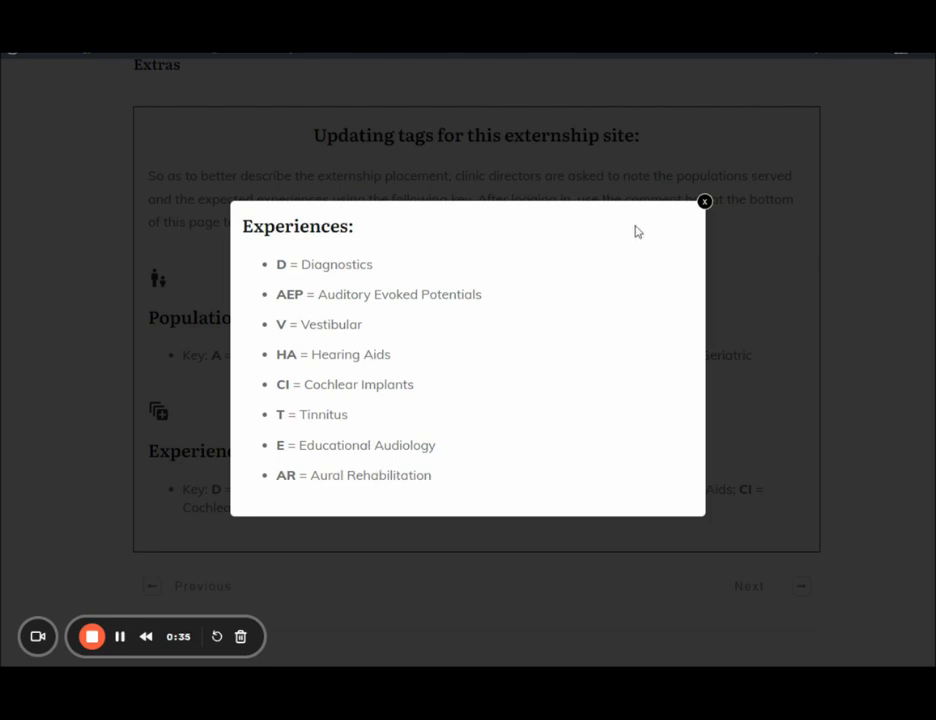
left_click(704, 201)
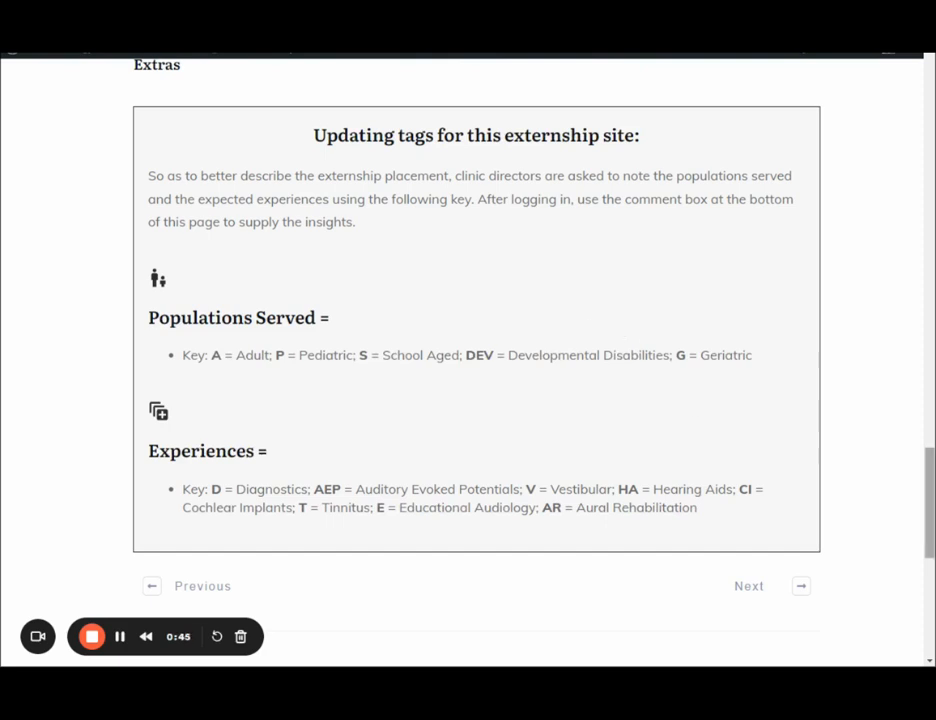
- Draft a comment listing the codes A, P, G and D, HA, CI, T
scroll("down", 3)
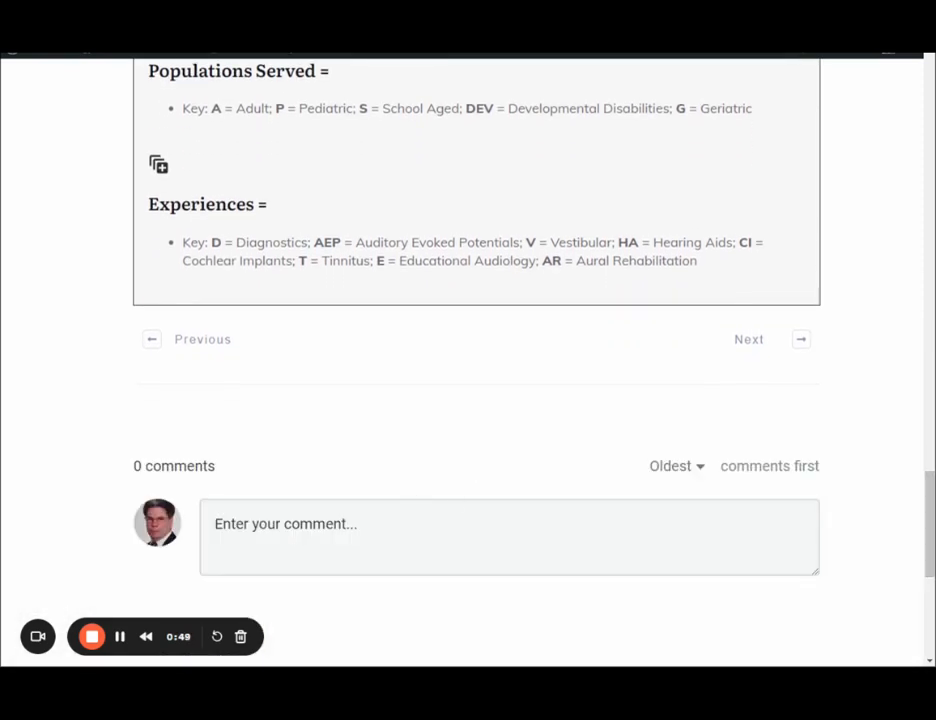
left_click(509, 536)
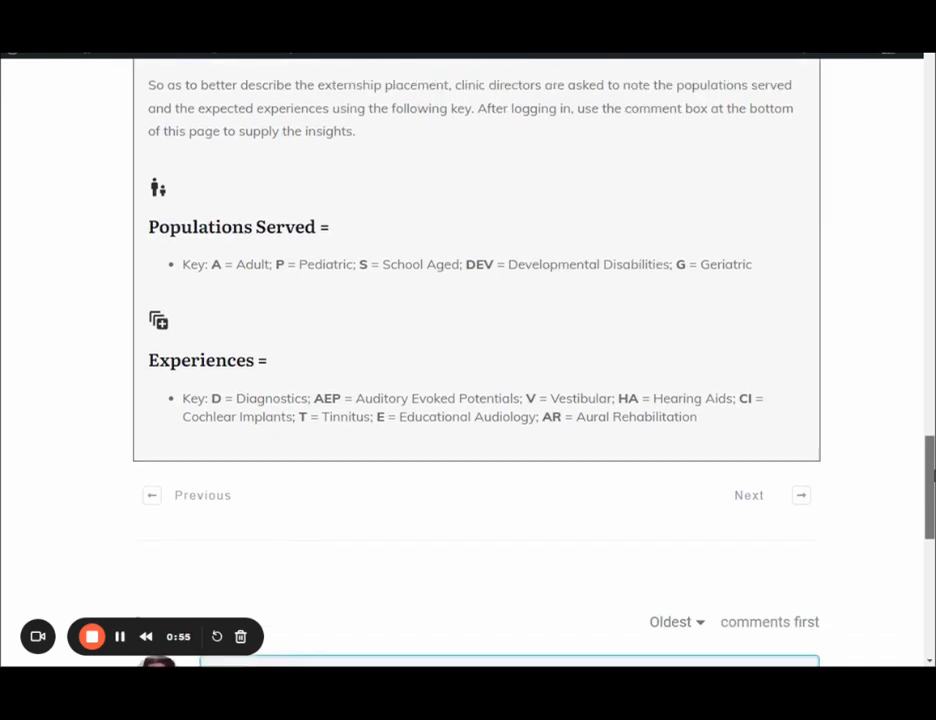
scroll("down", 3)
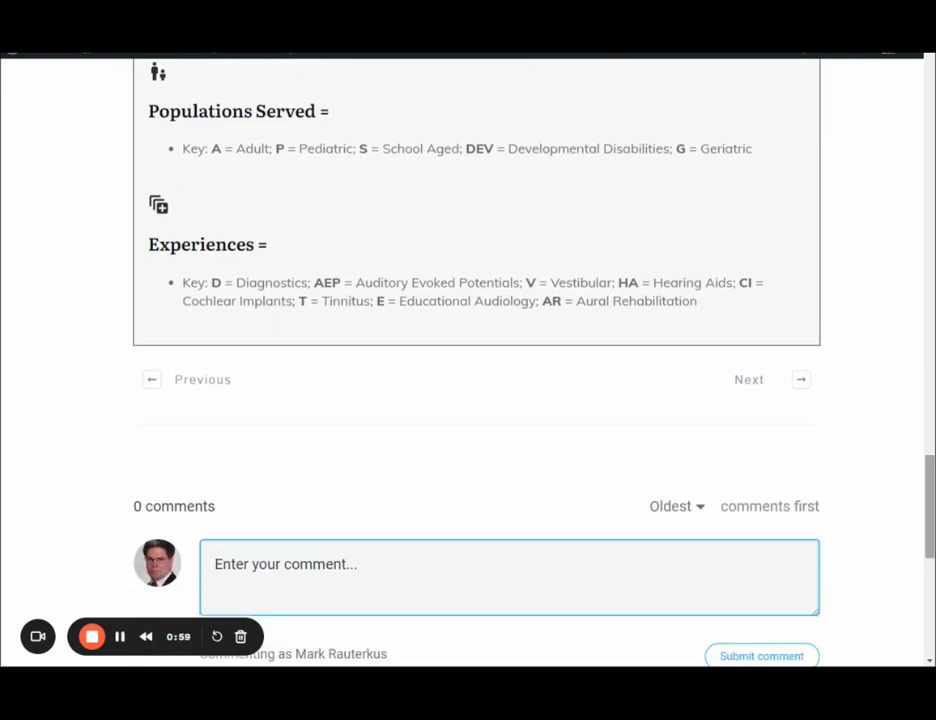
type("A")
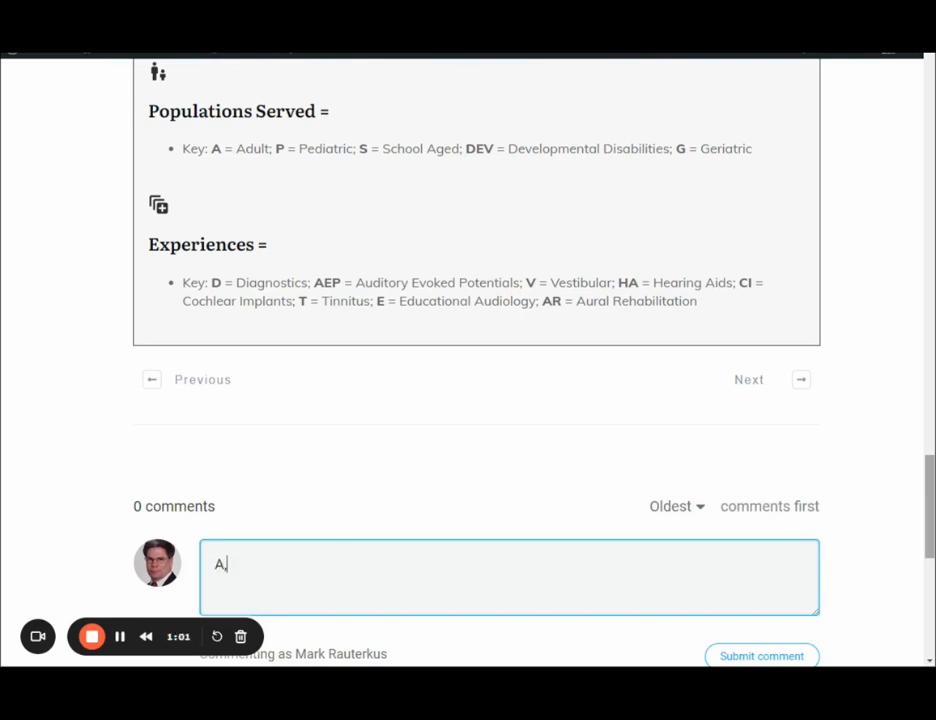
type(", P,")
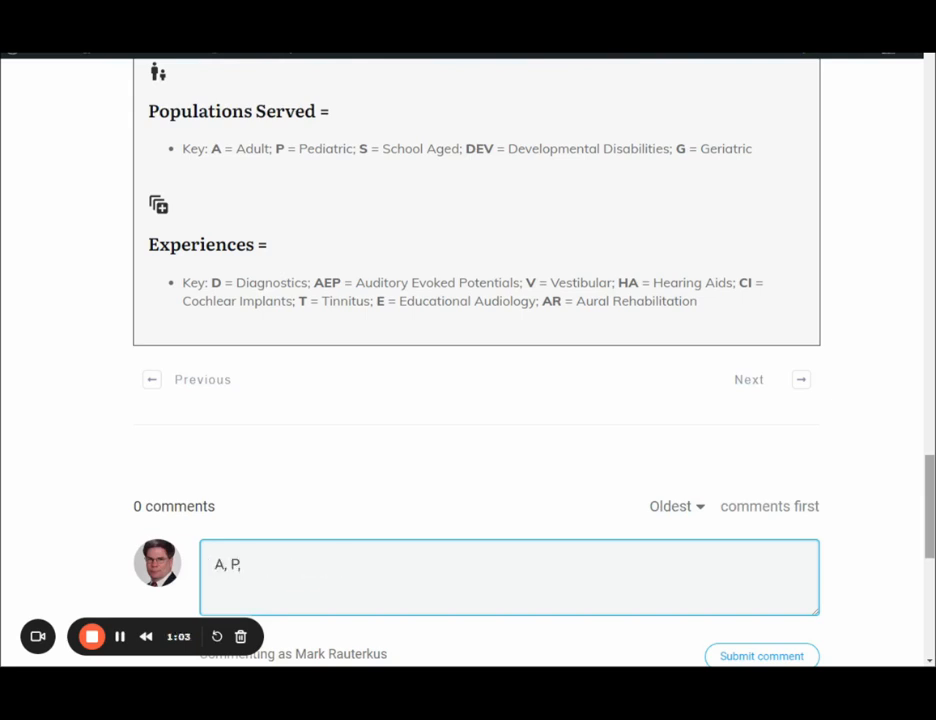
type("G")
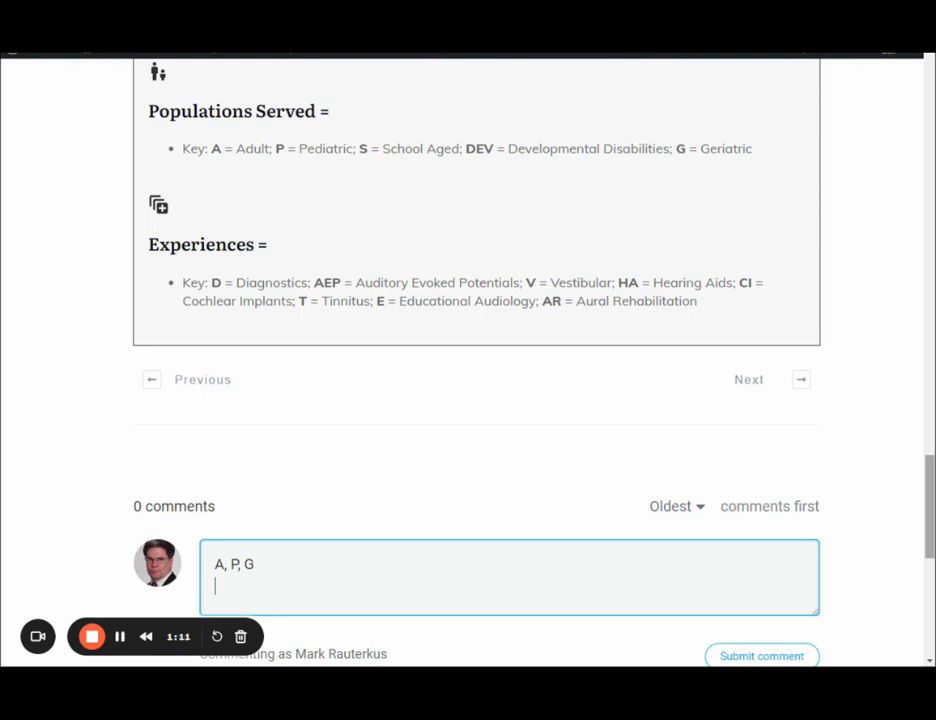
type("D,")
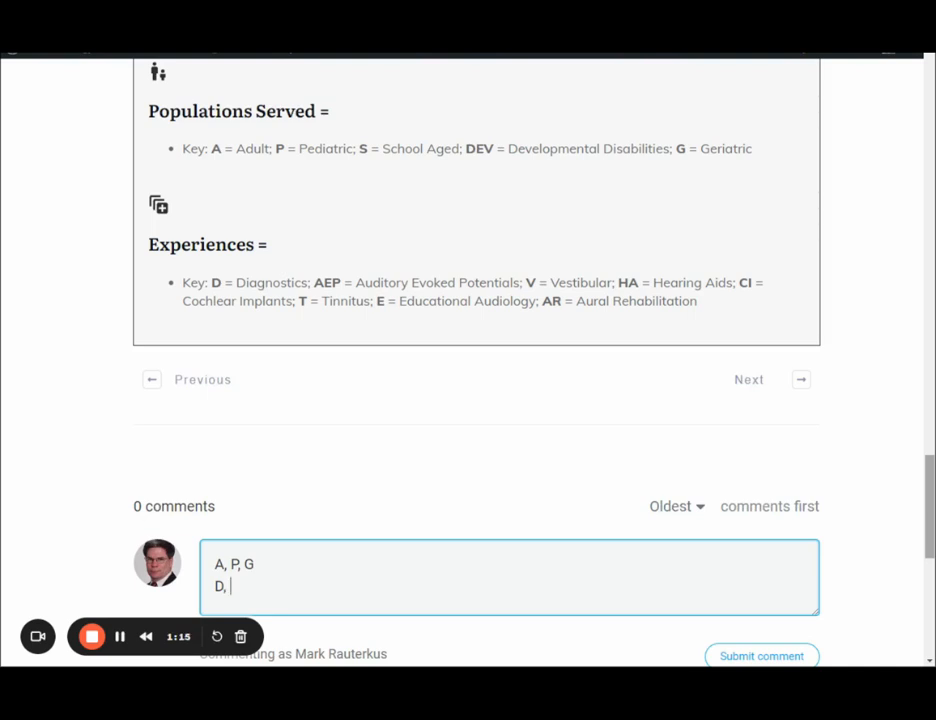
type("HA,")
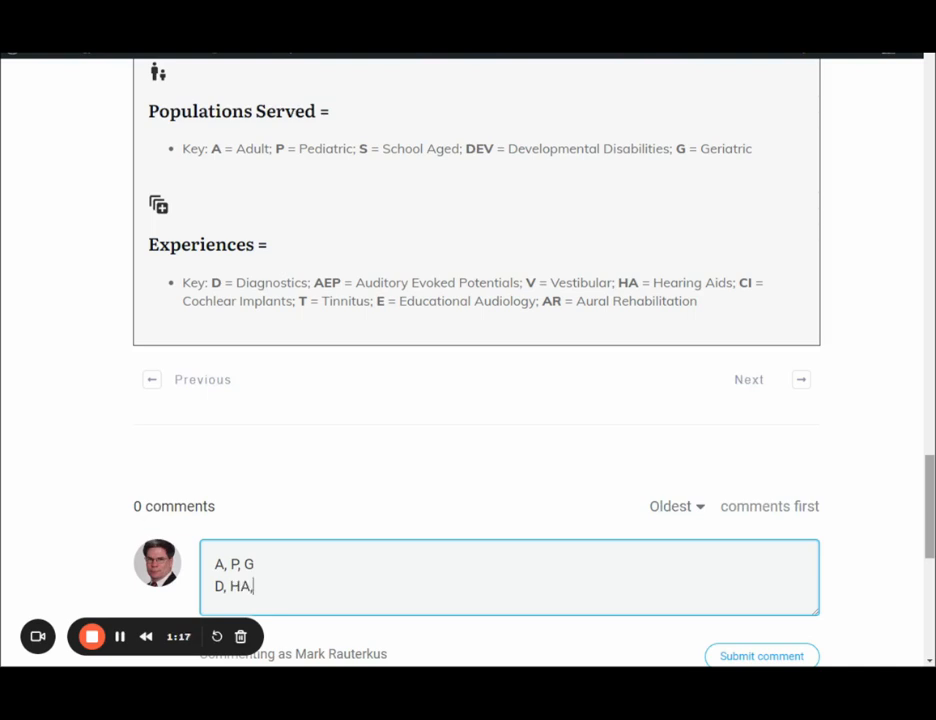
type("CI")
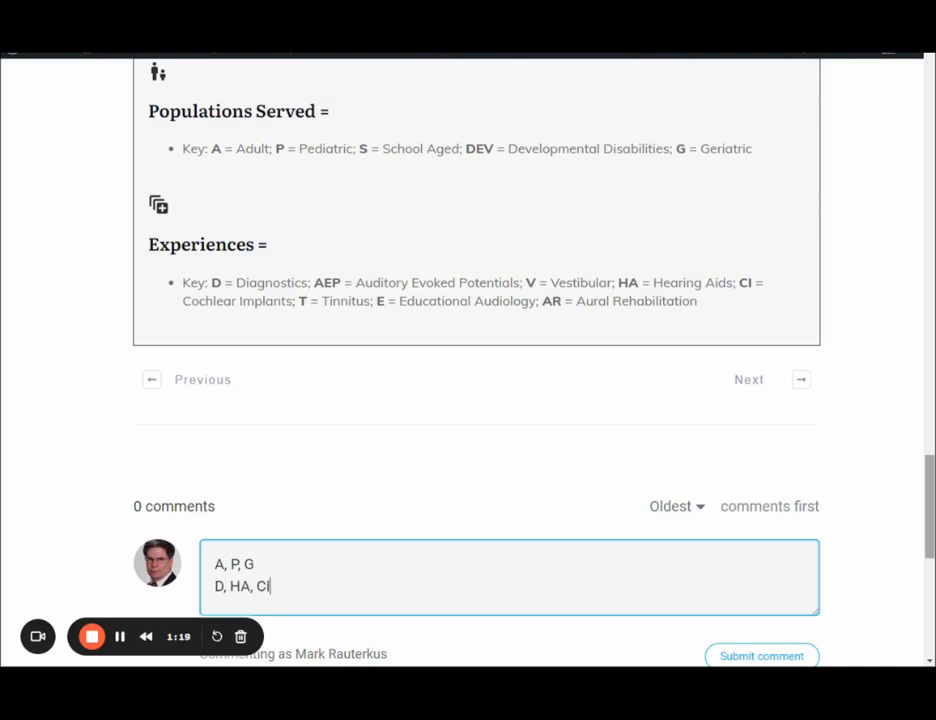
type(",")
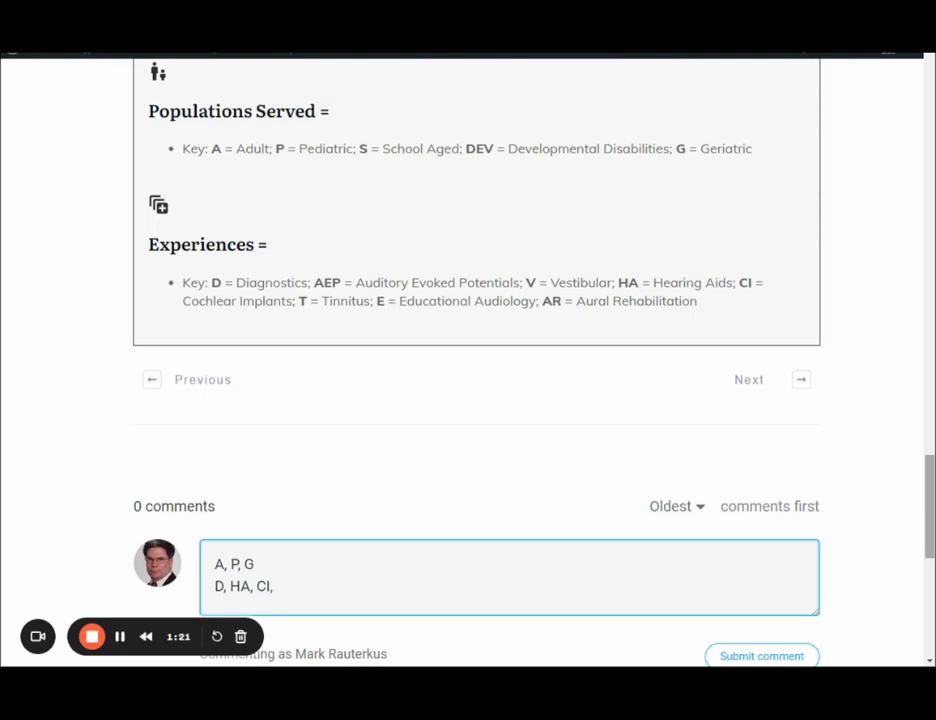
type("T")
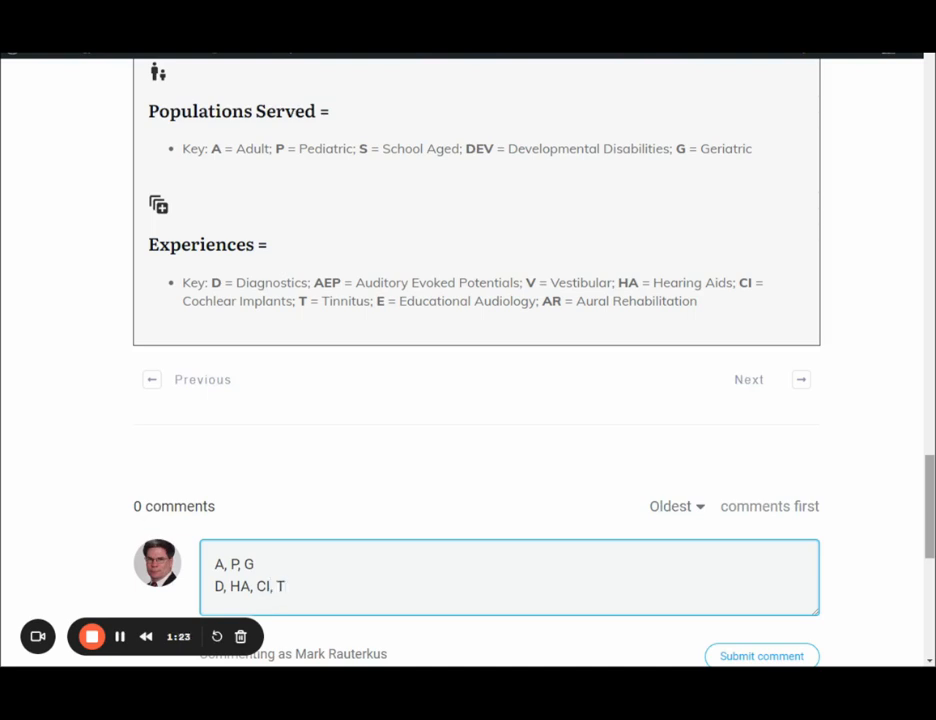
scroll("down", 3)
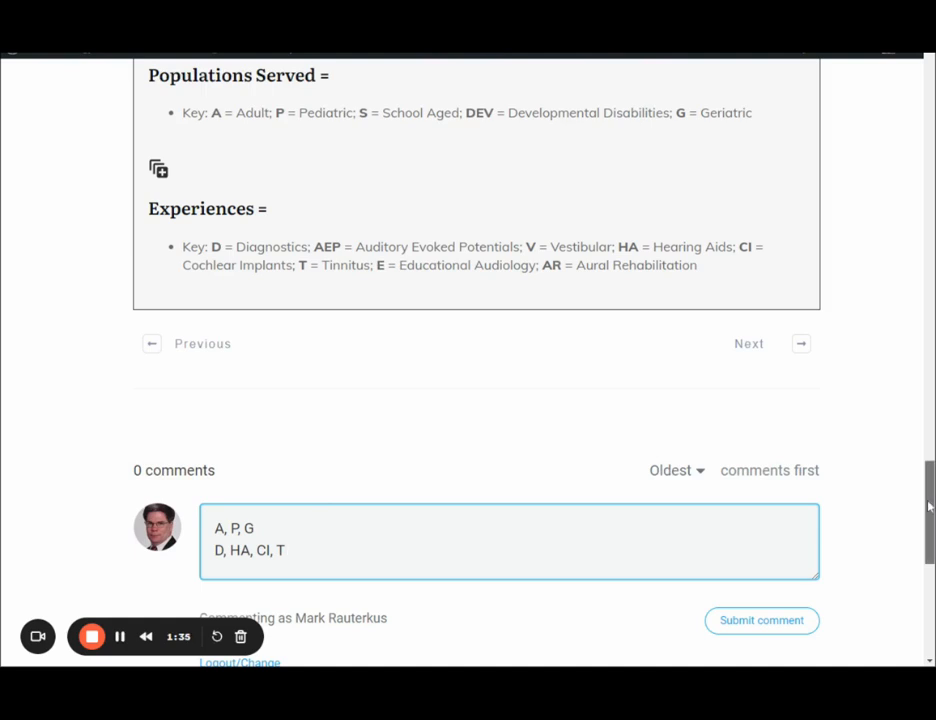
scroll("down", 3)
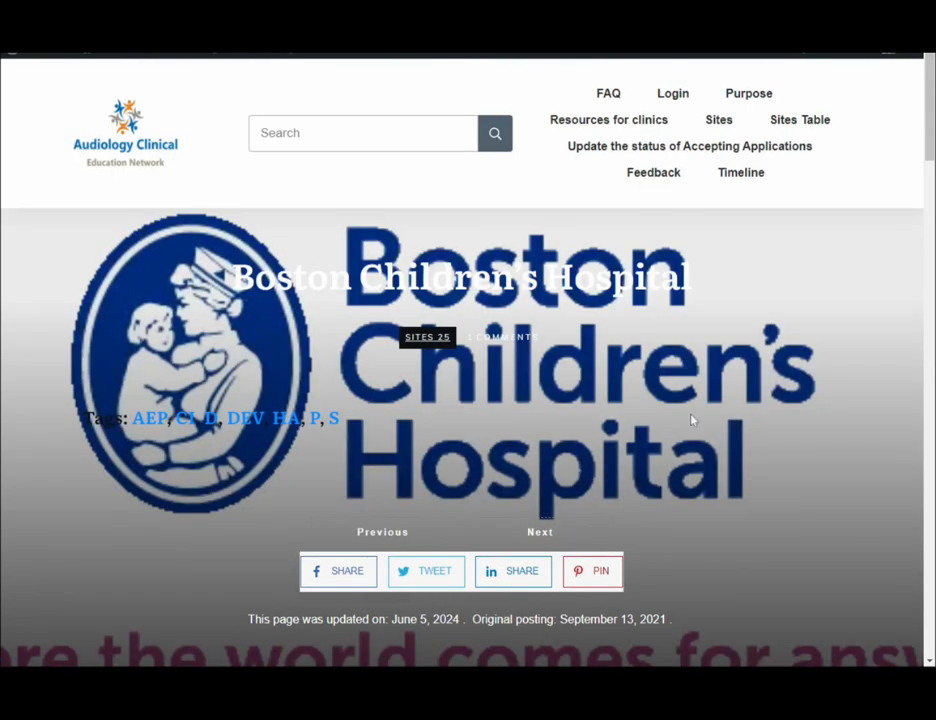
scroll("down", 3)
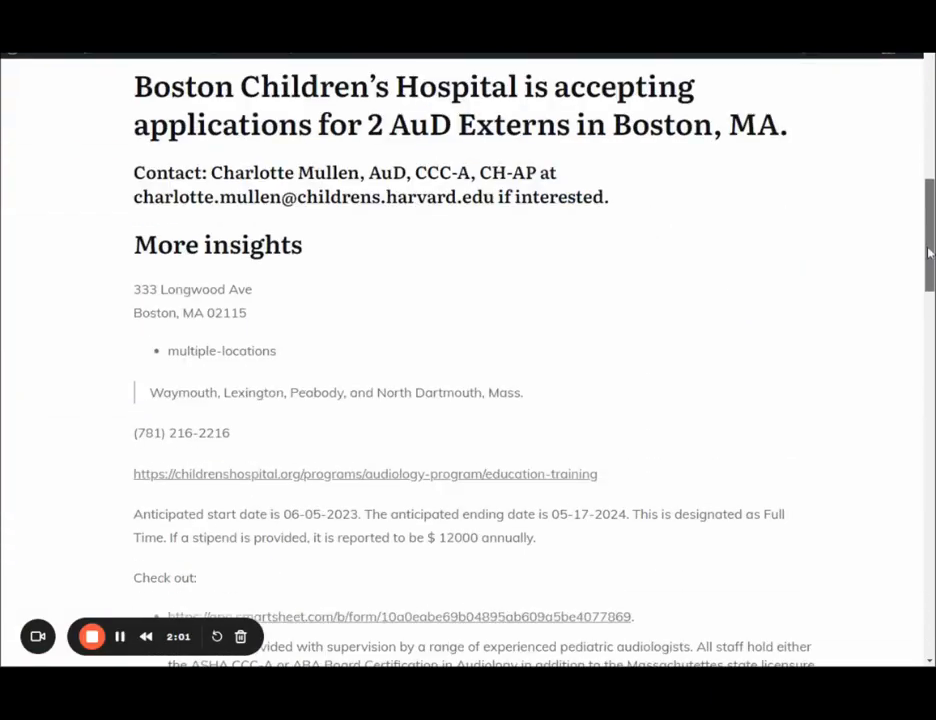
scroll("down", 3)
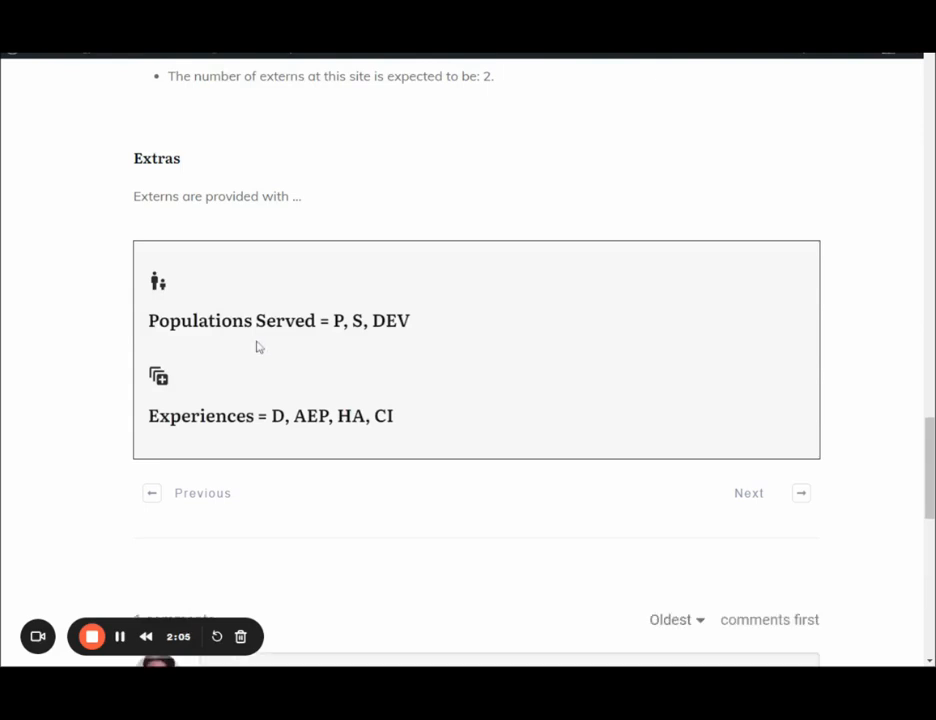
mouse_move(337, 336)
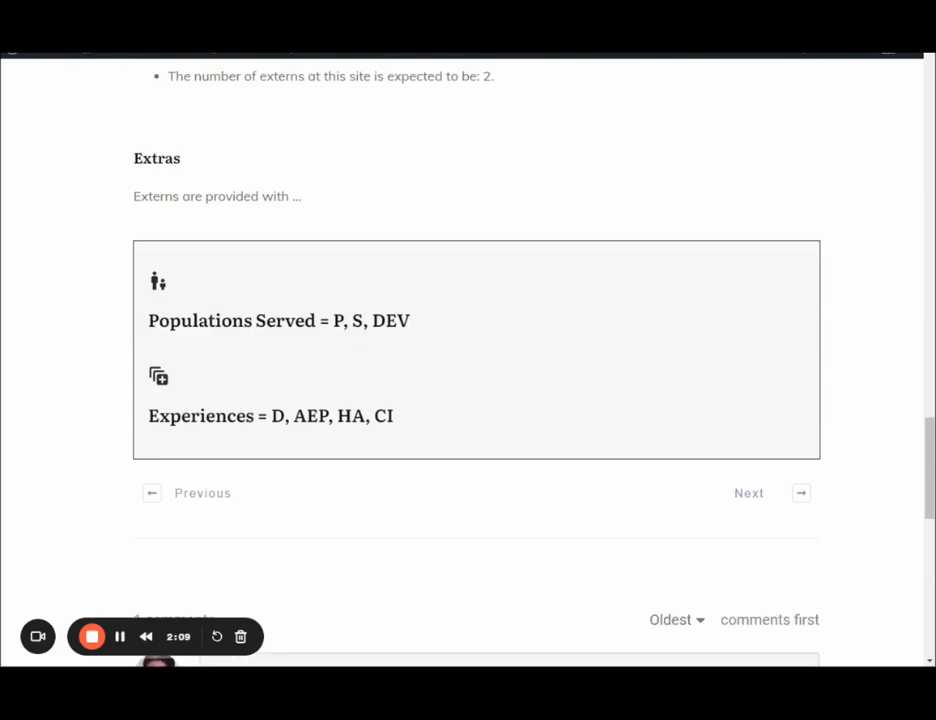
mouse_move(764, 492)
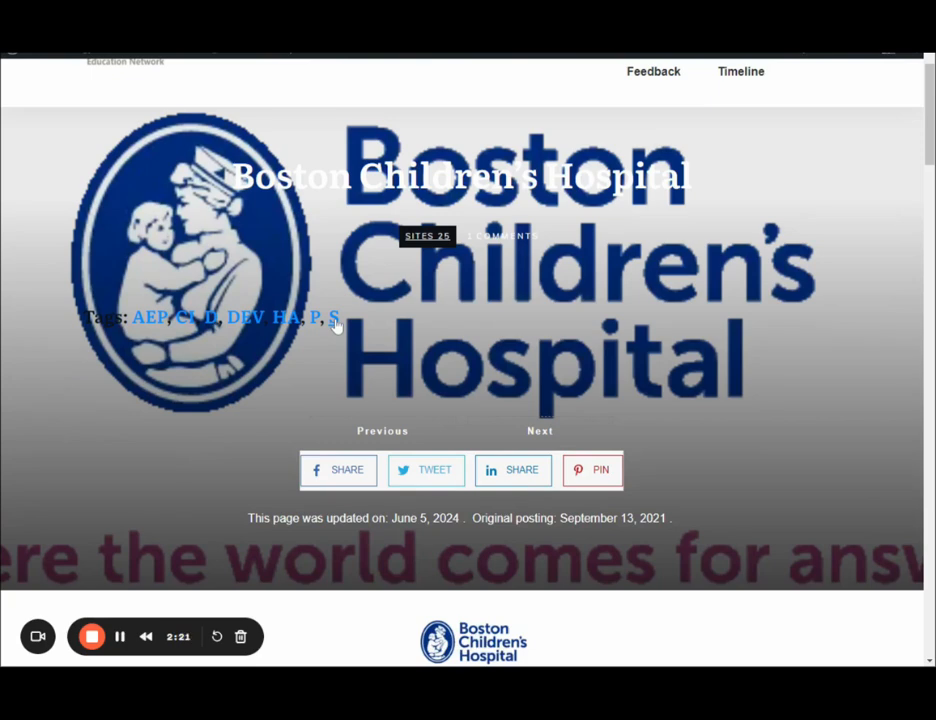
- Open the Tag: S archive and review its single result, the Boston Children's Hospital post
left_click(337, 317)
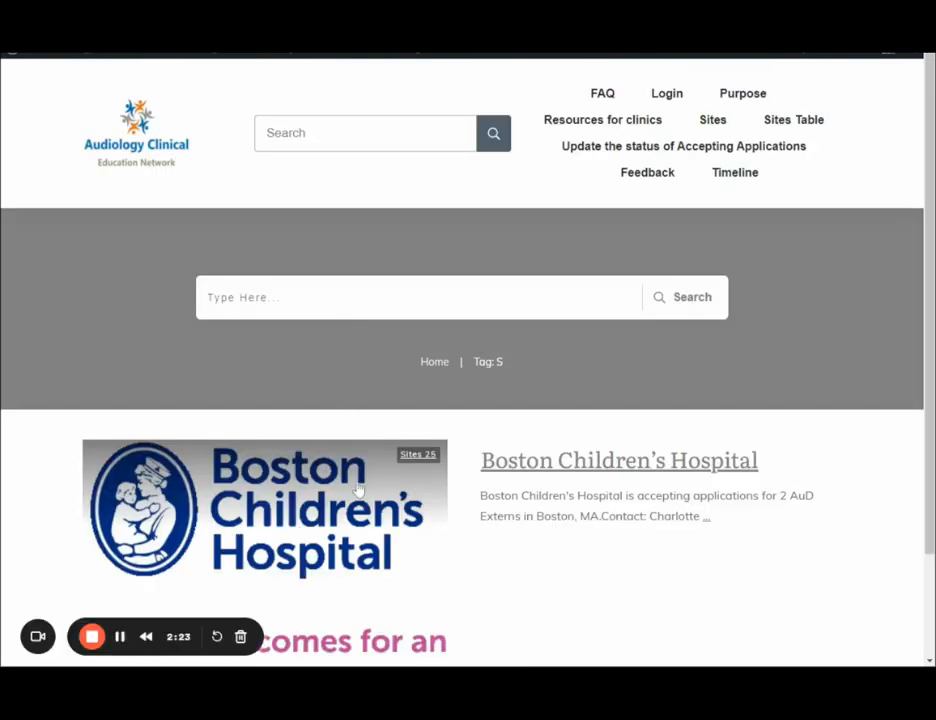
mouse_move(558, 408)
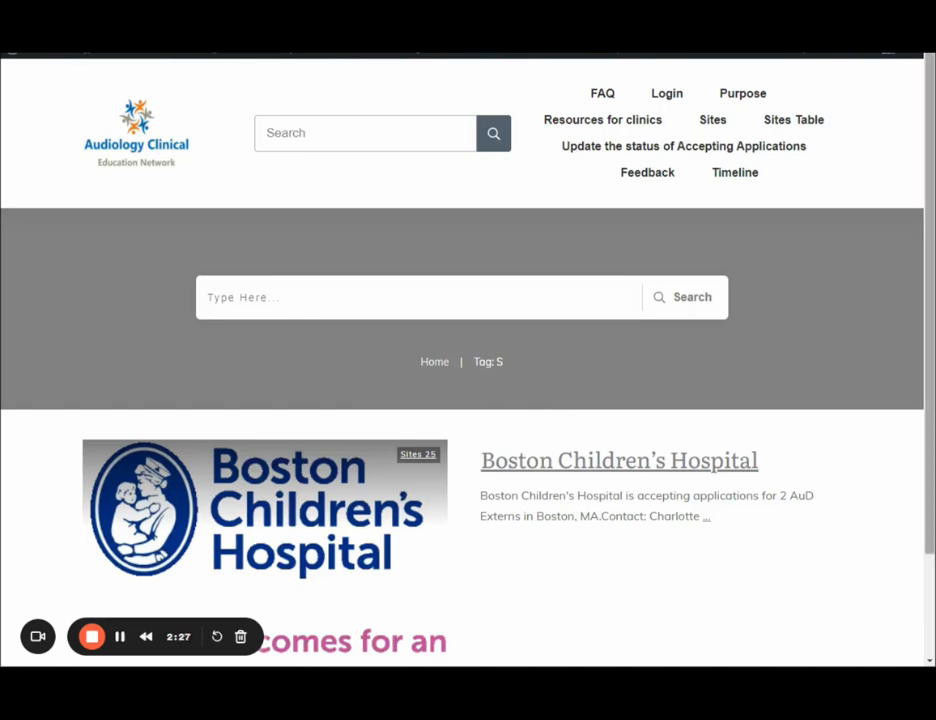
scroll("down", 3)
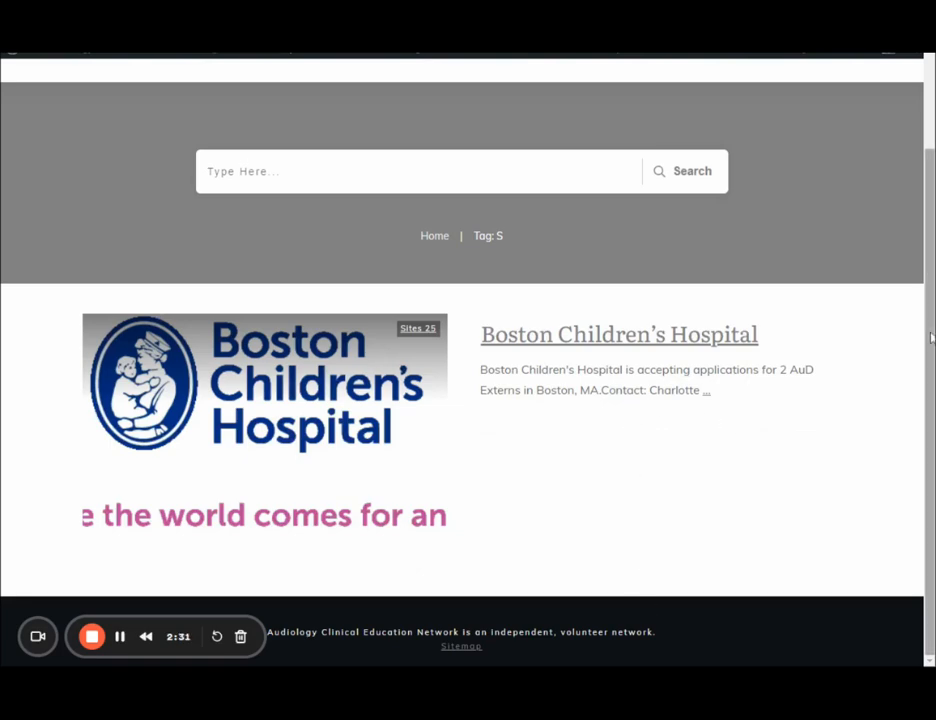
scroll("up", 3)
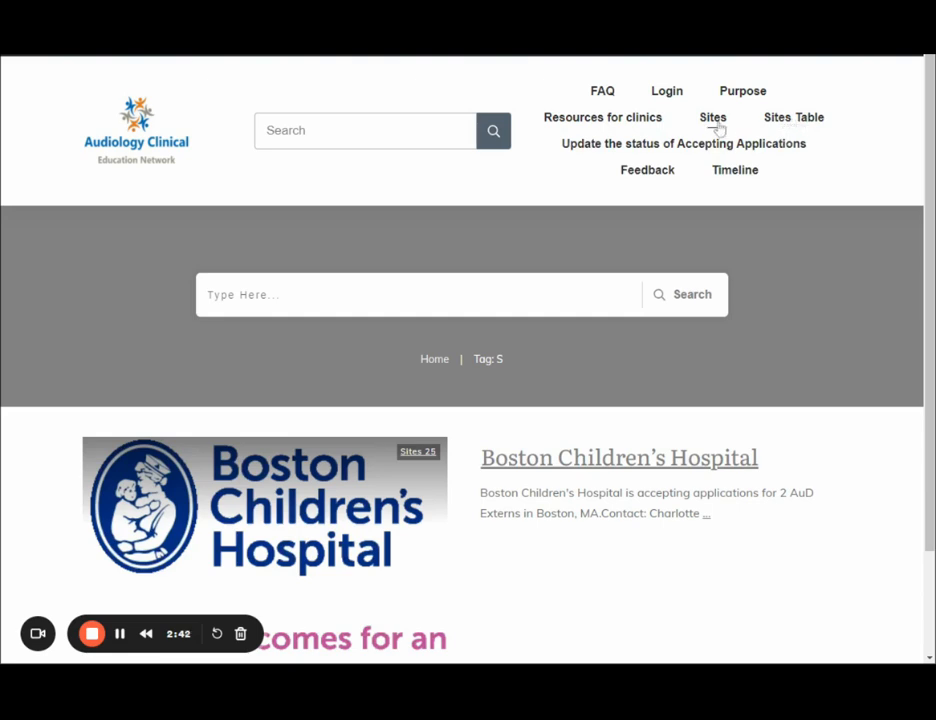
mouse_move(793, 117)
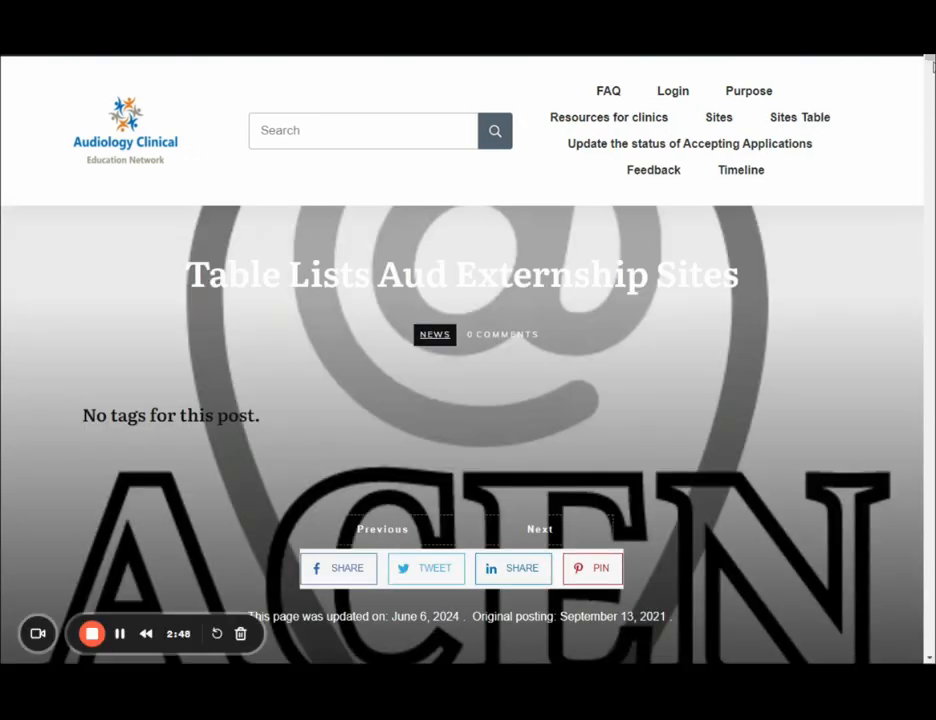
scroll("down", 3)
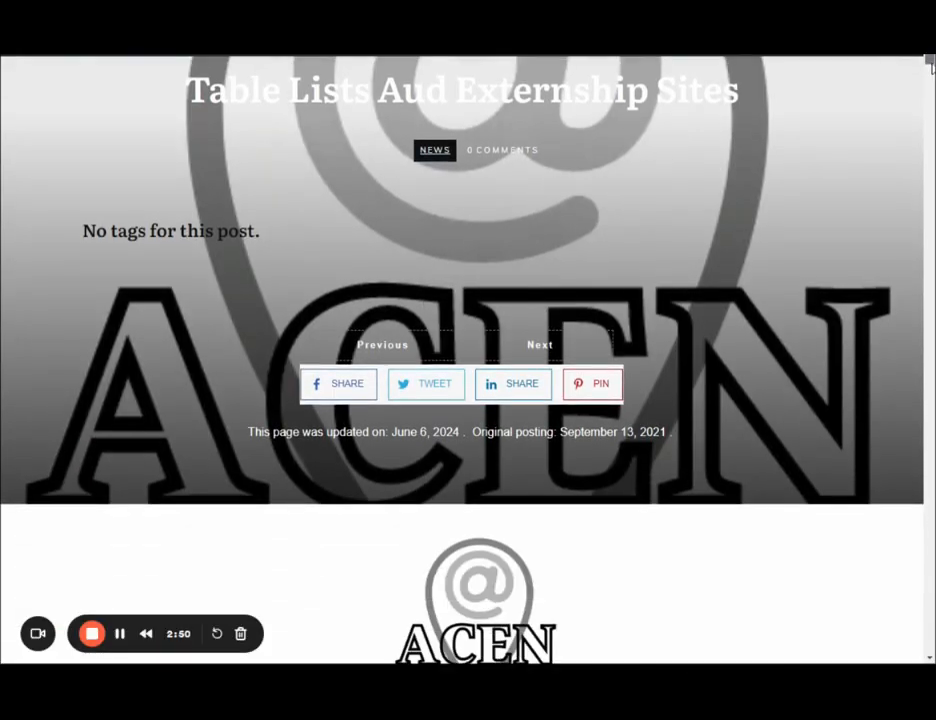
scroll("down", 3)
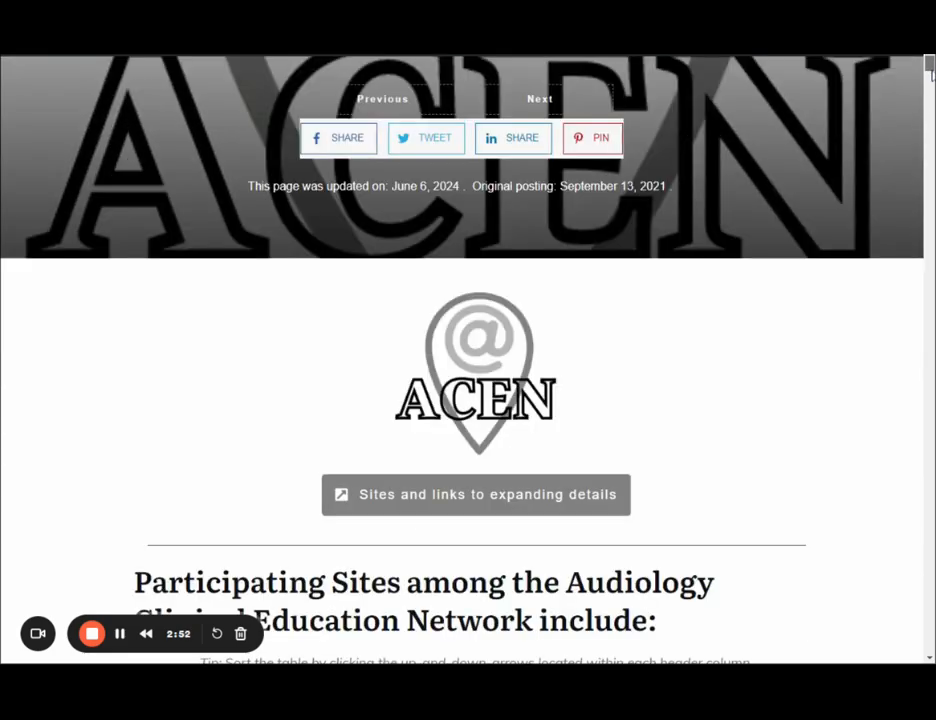
scroll("down", 3)
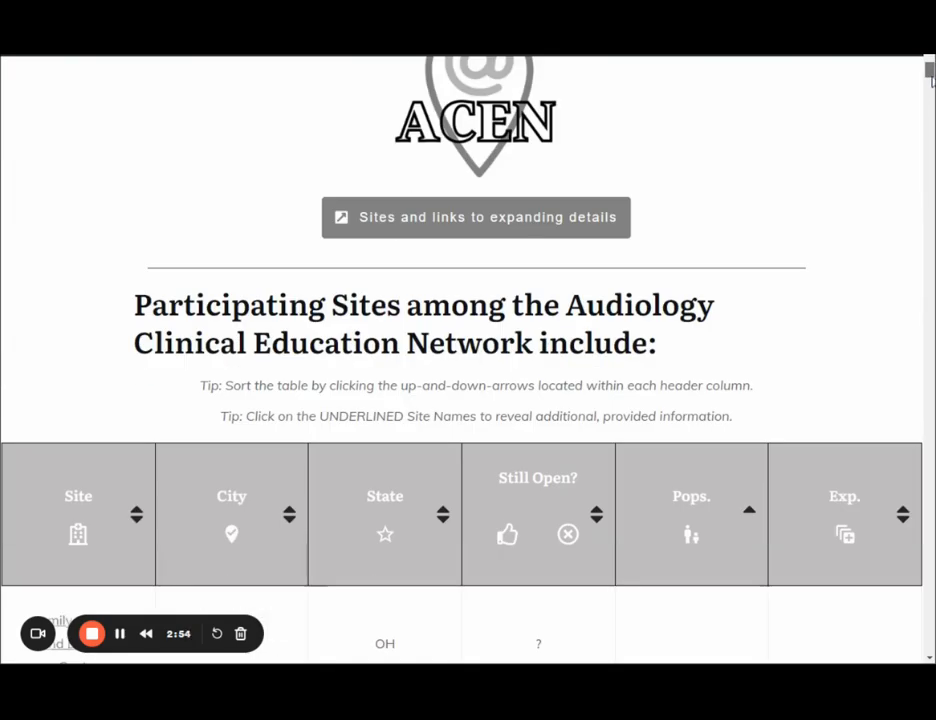
scroll("down", 3)
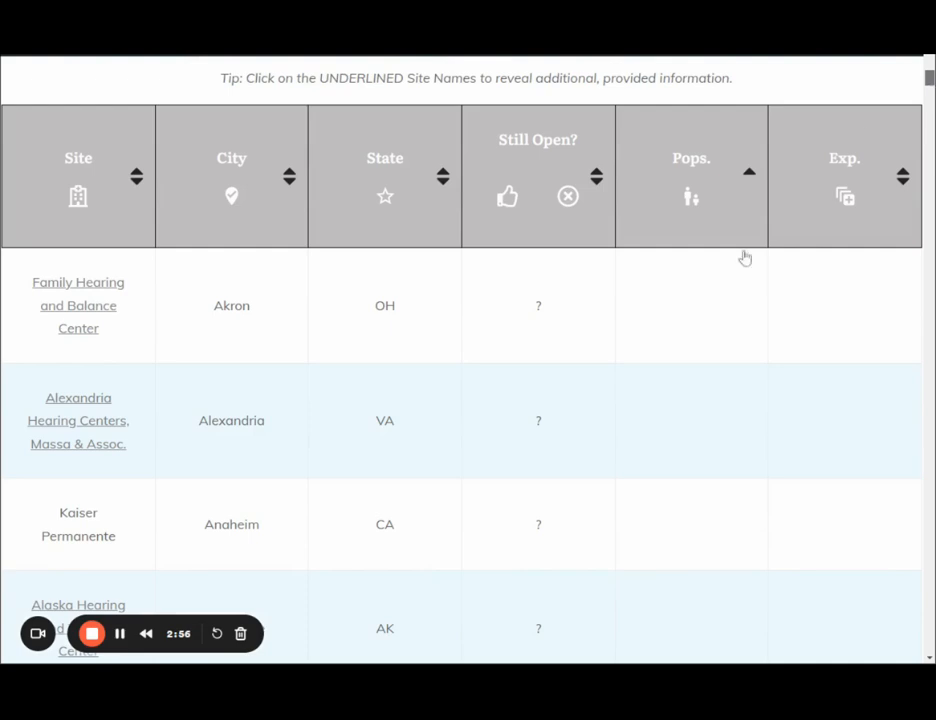
mouse_move(114, 483)
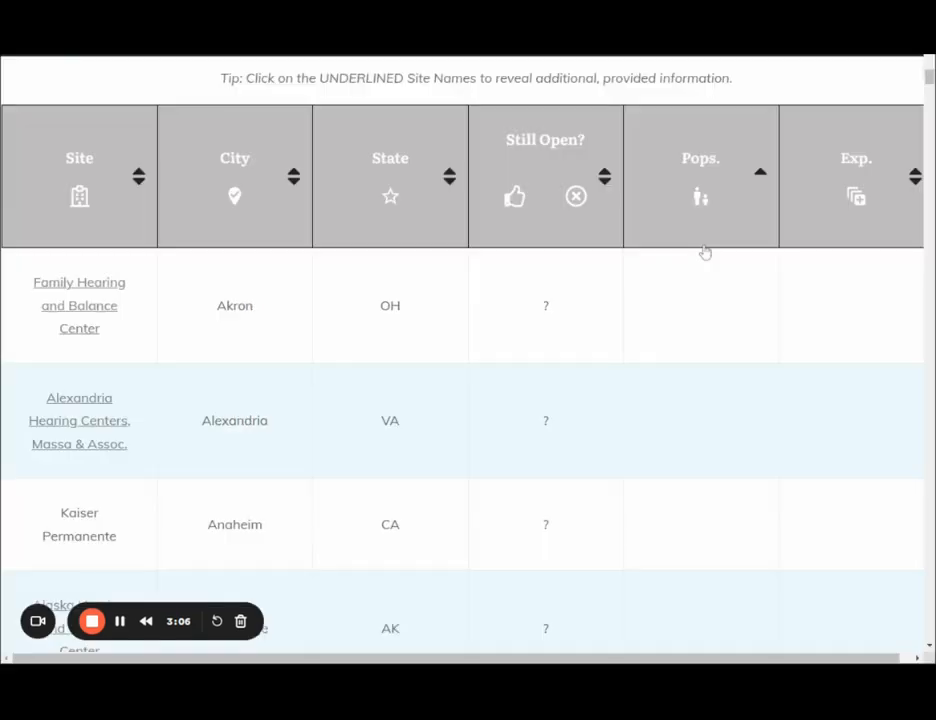
scroll("down", 3)
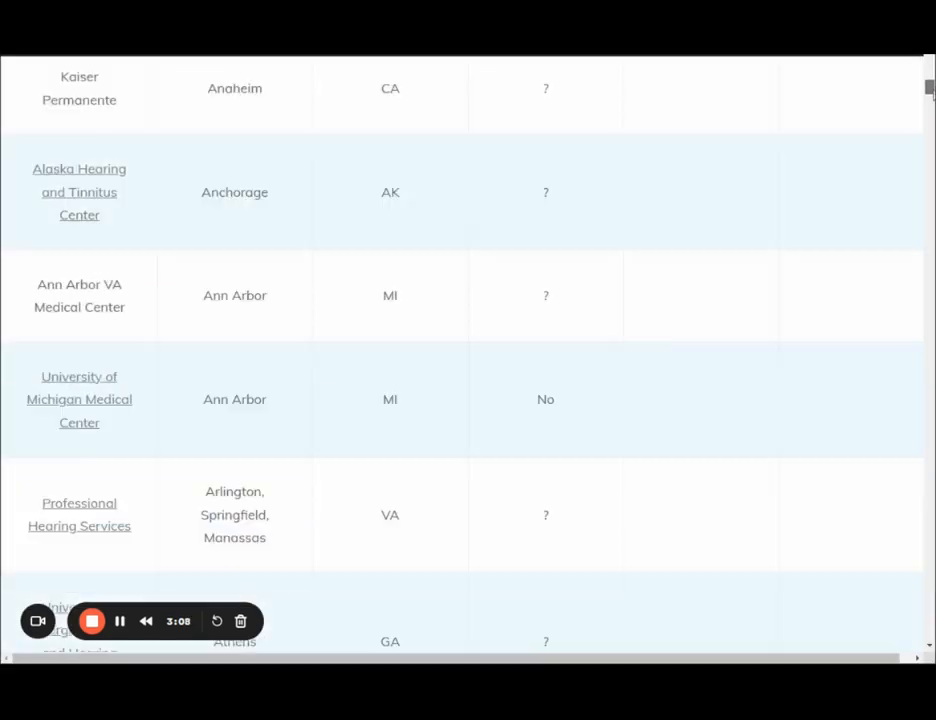
scroll("down", 3)
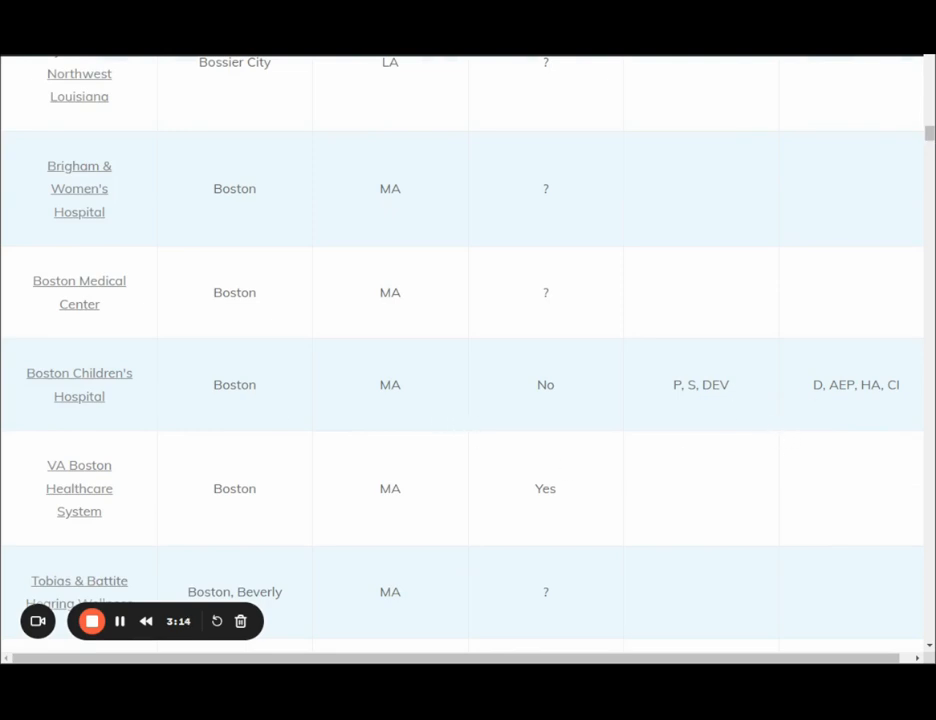
mouse_move(763, 410)
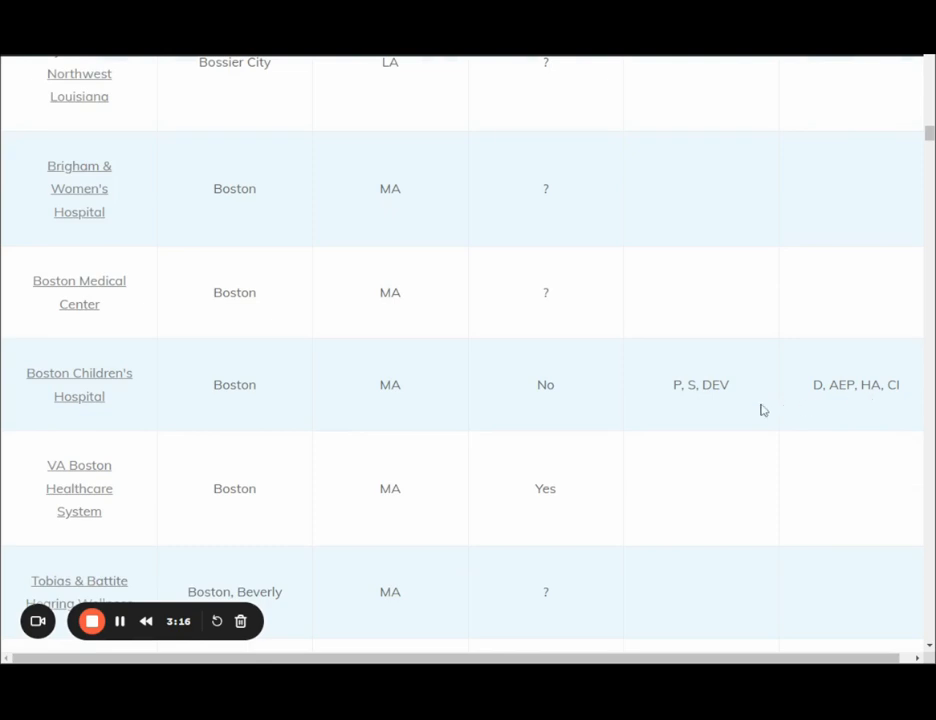
mouse_move(857, 402)
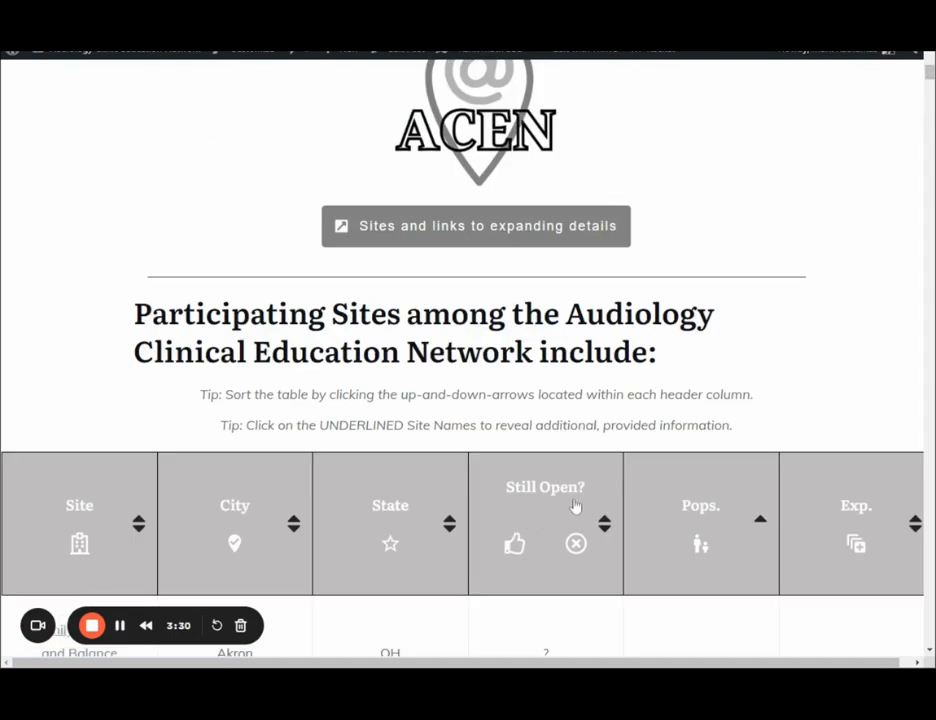
mouse_move(720, 244)
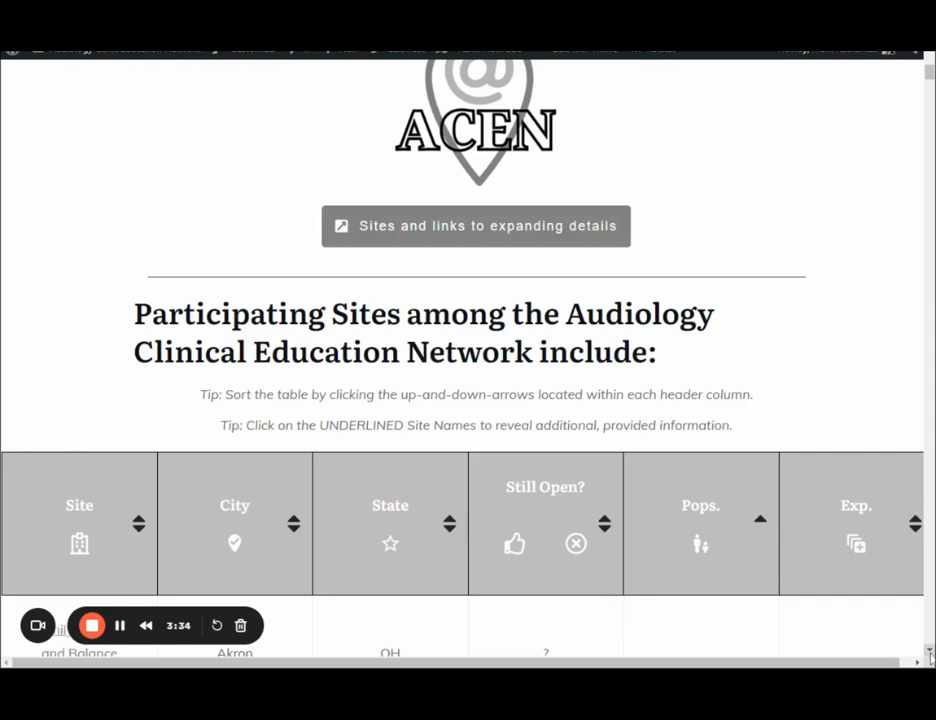
scroll("down", 3)
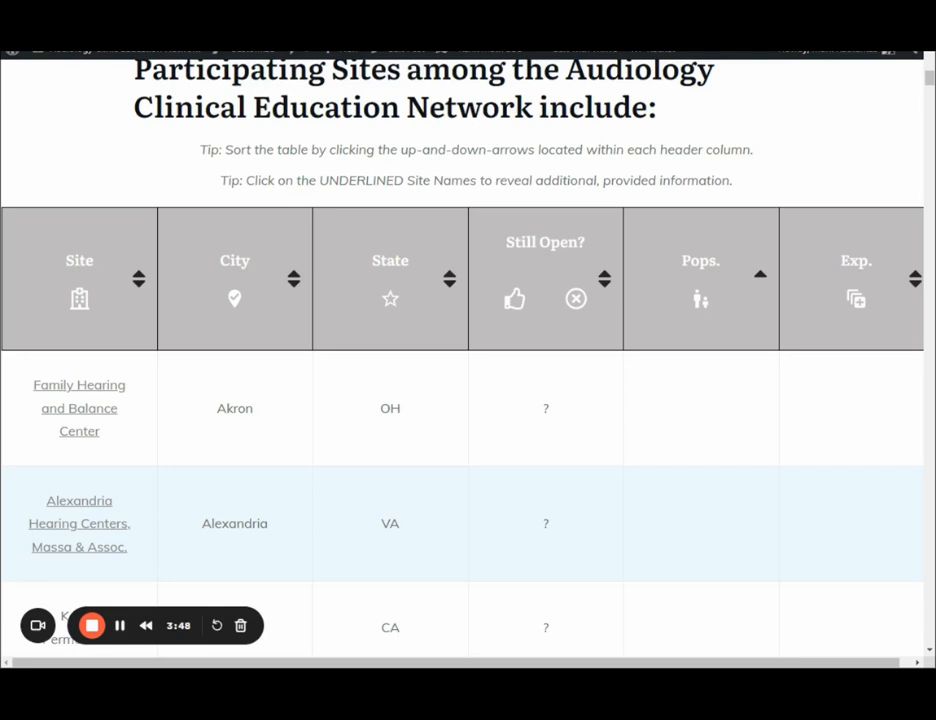
mouse_move(922, 645)
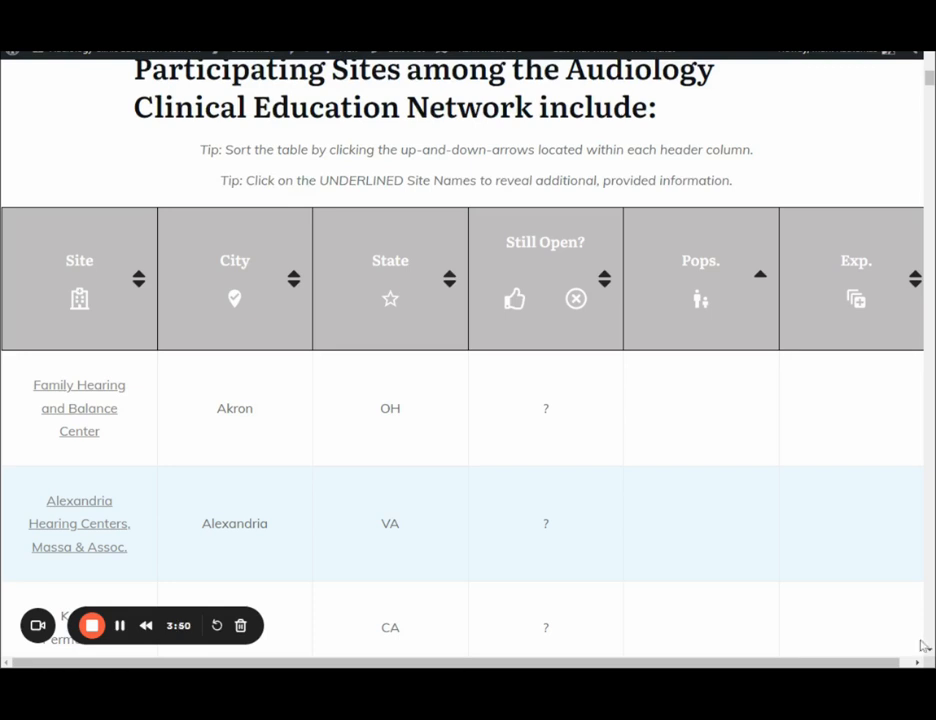
mouse_move(612, 300)
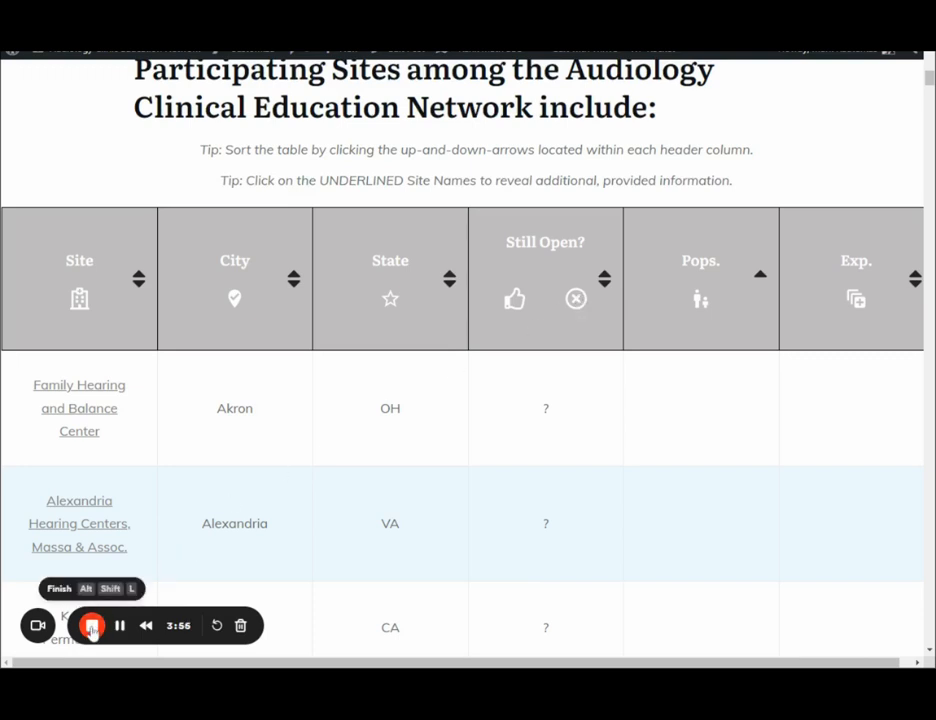
left_click(91, 625)
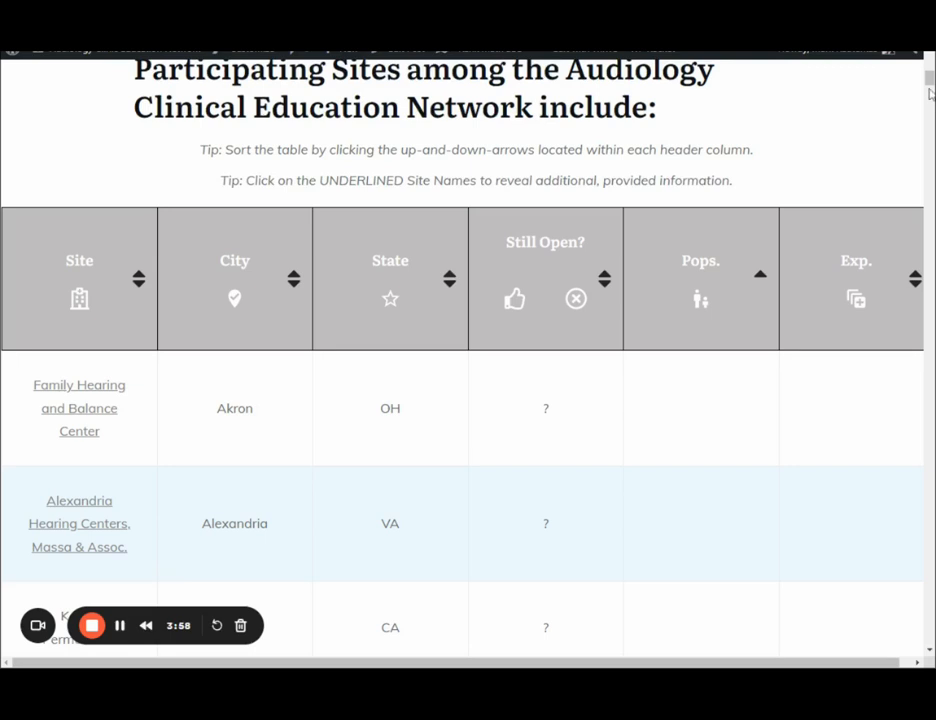